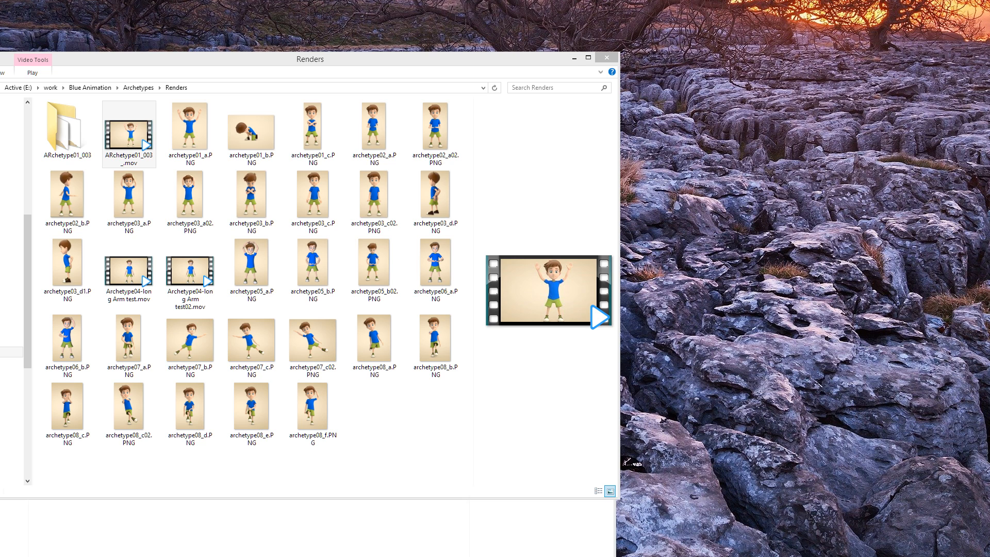
mouse_move(813, 377)
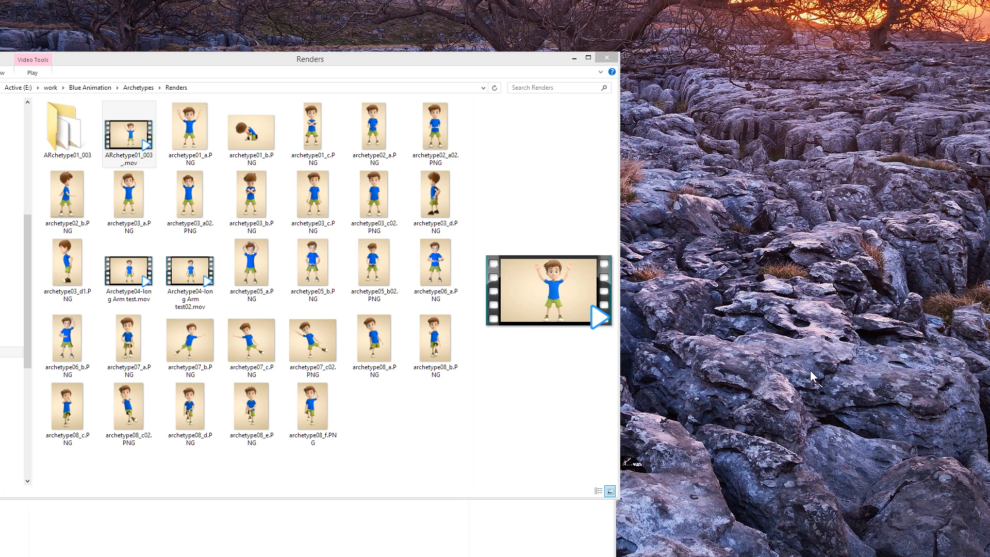
mouse_move(817, 376)
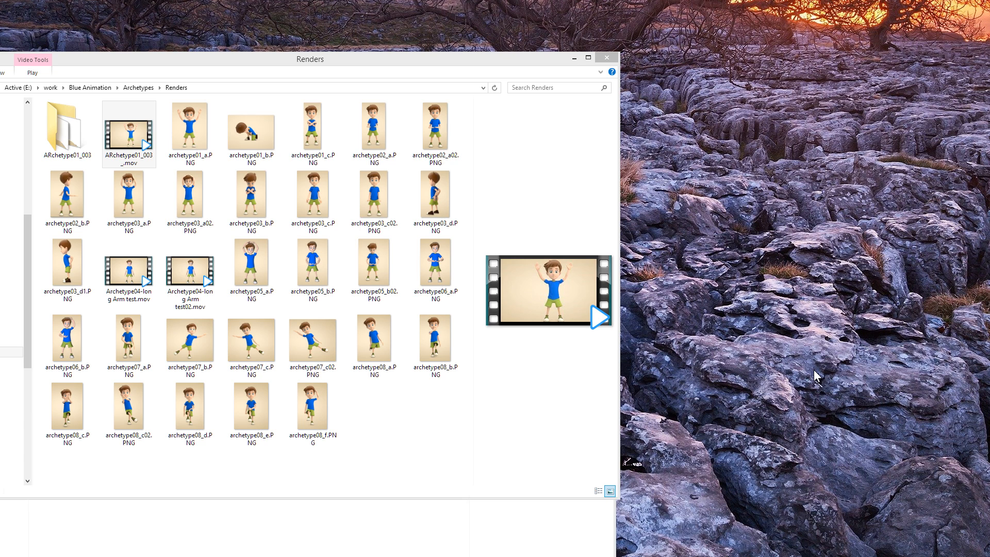
mouse_move(657, 333)
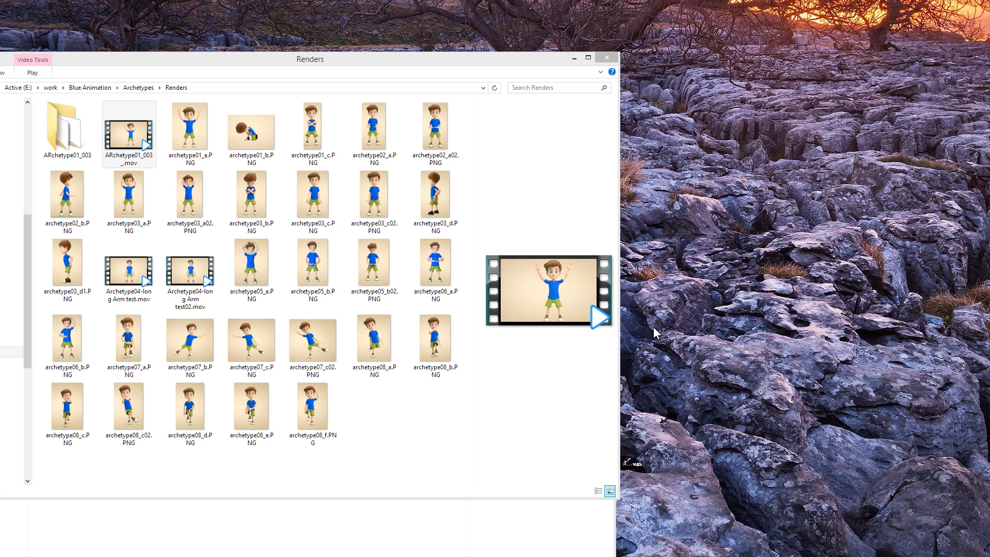
mouse_move(599, 323)
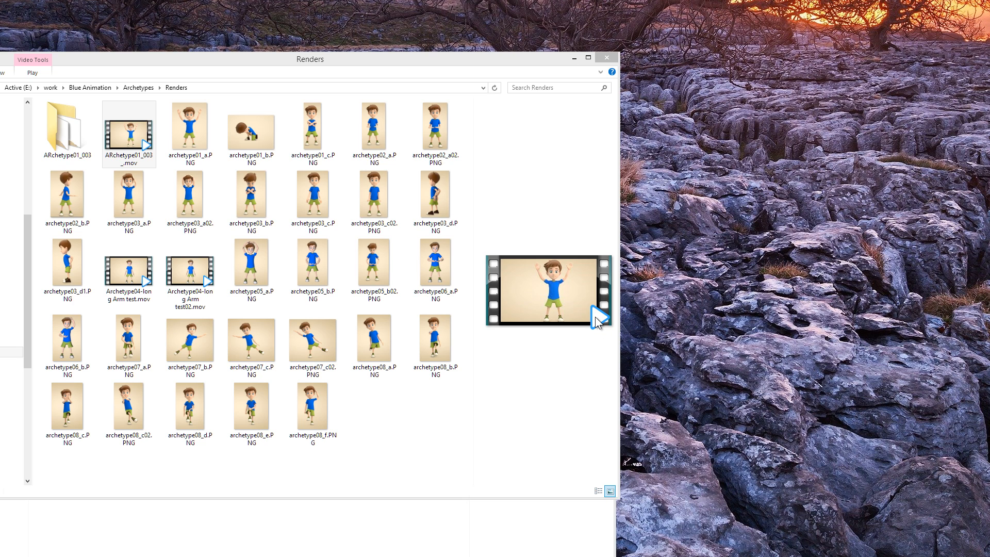
Step: Play ARchetype01_003_.mov, show its playlist, and browse the control panel's Video and Subtitle tabs
click(190, 126)
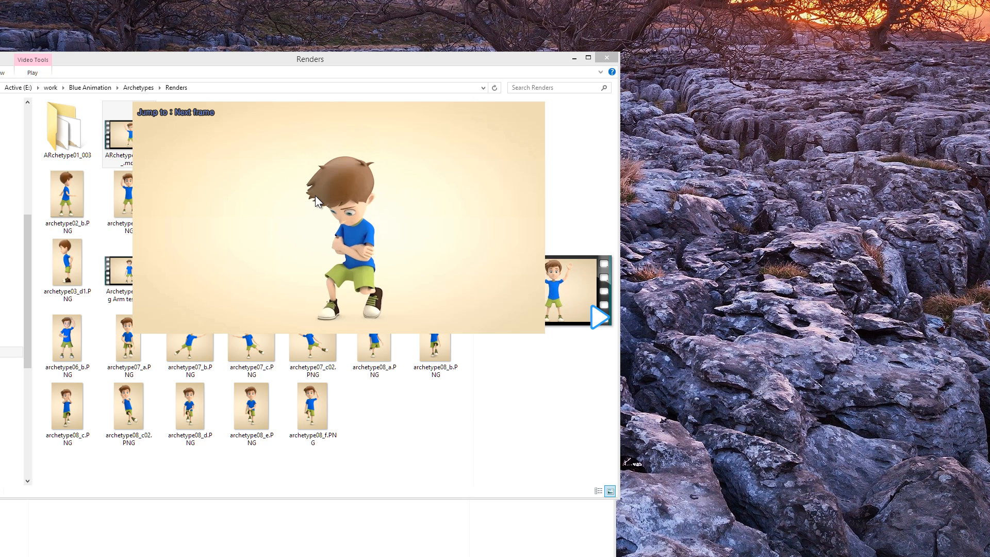
click(528, 324)
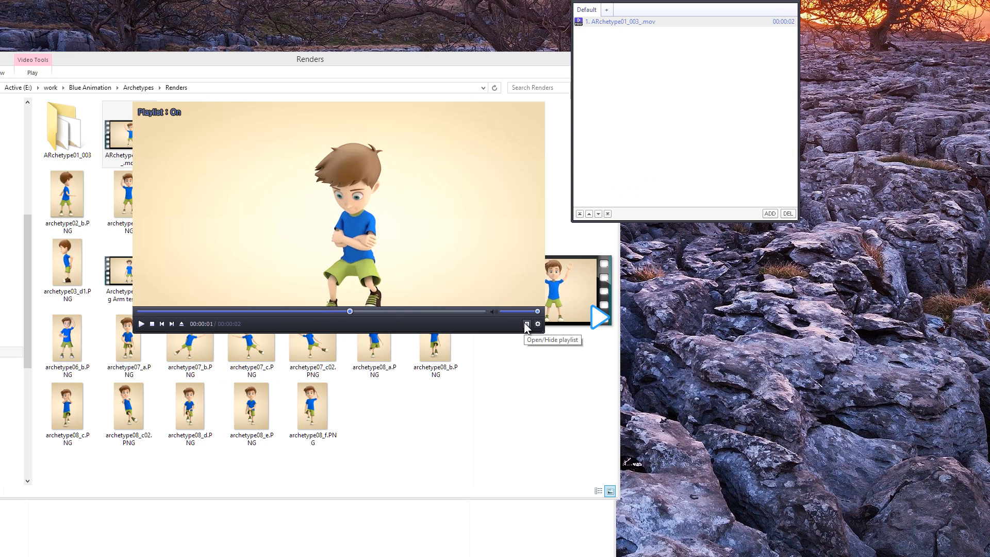
click(527, 324)
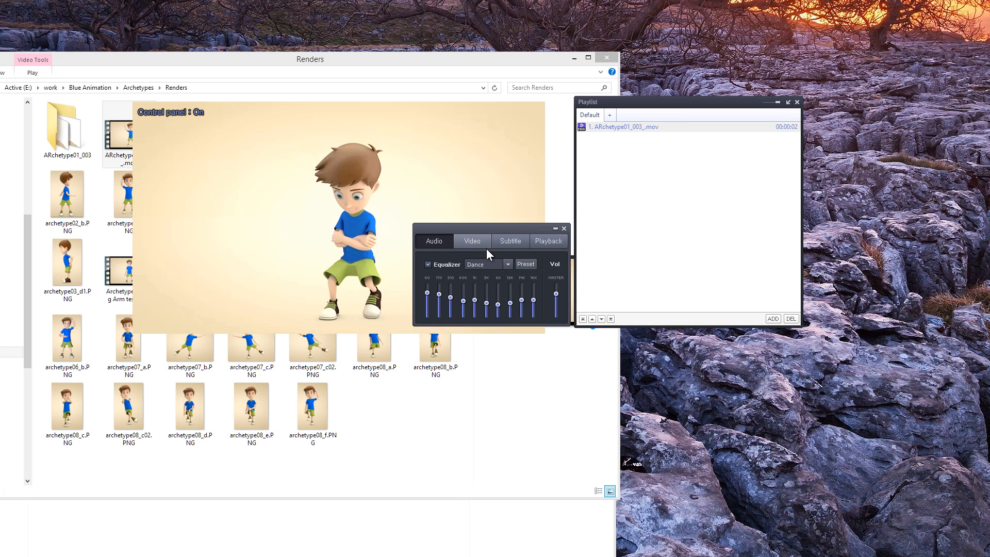
click(472, 241)
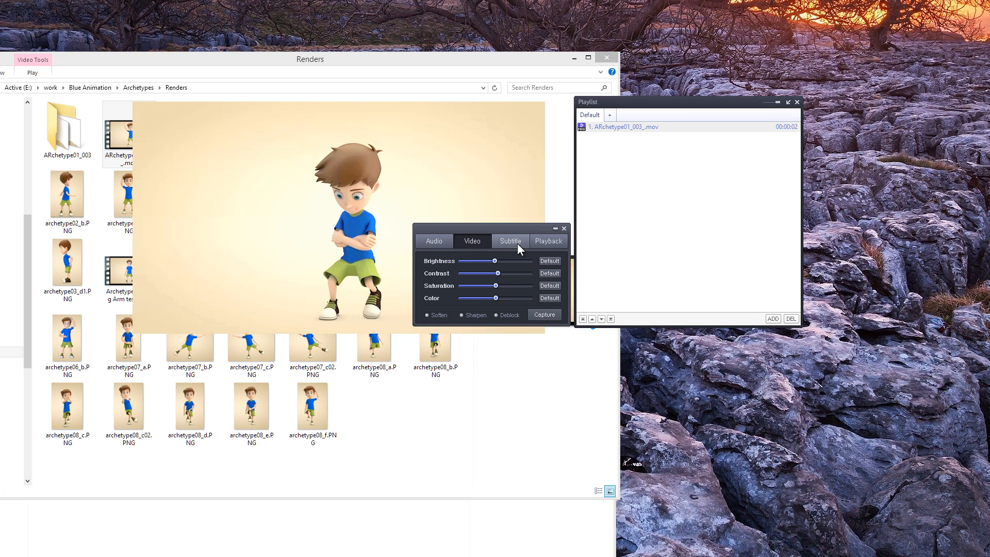
click(547, 241)
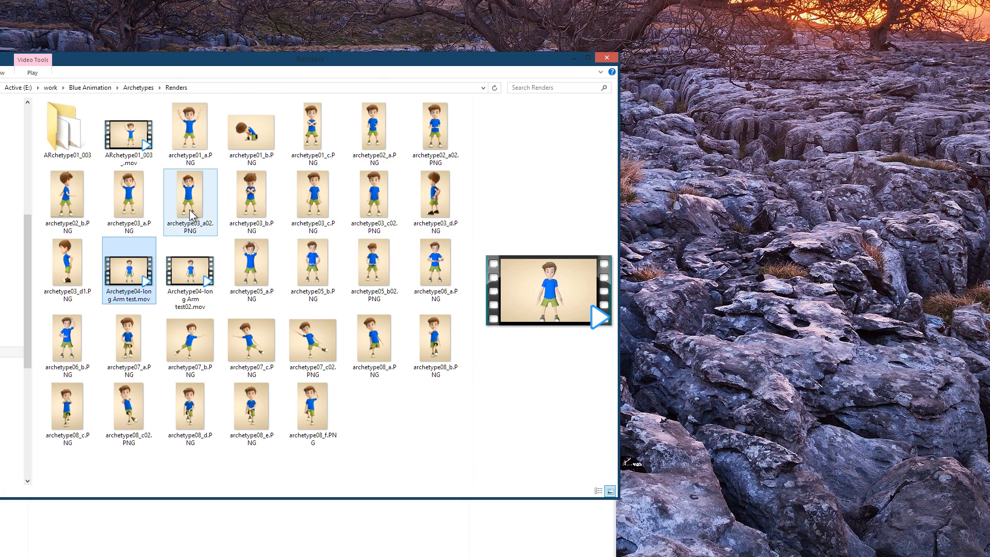
click(436, 129)
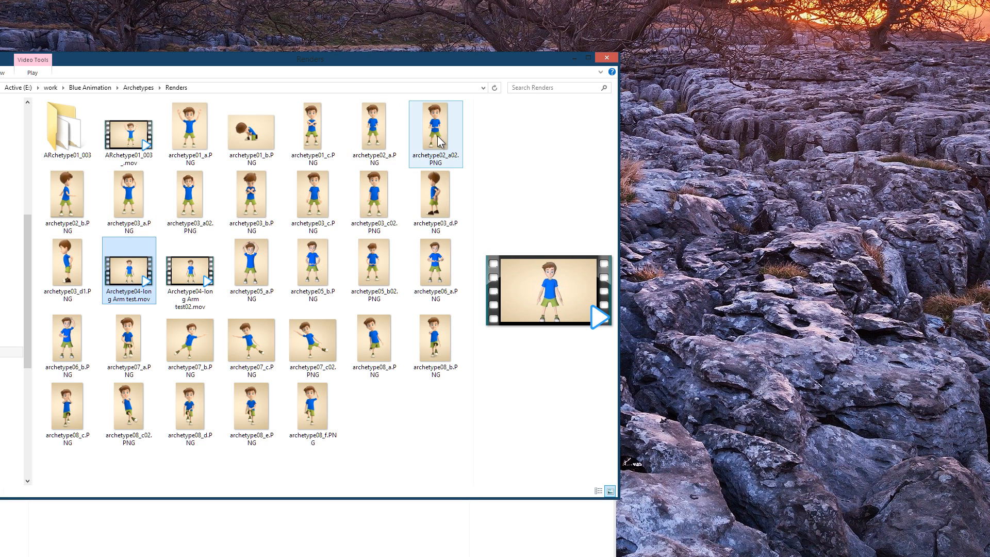
click(501, 185)
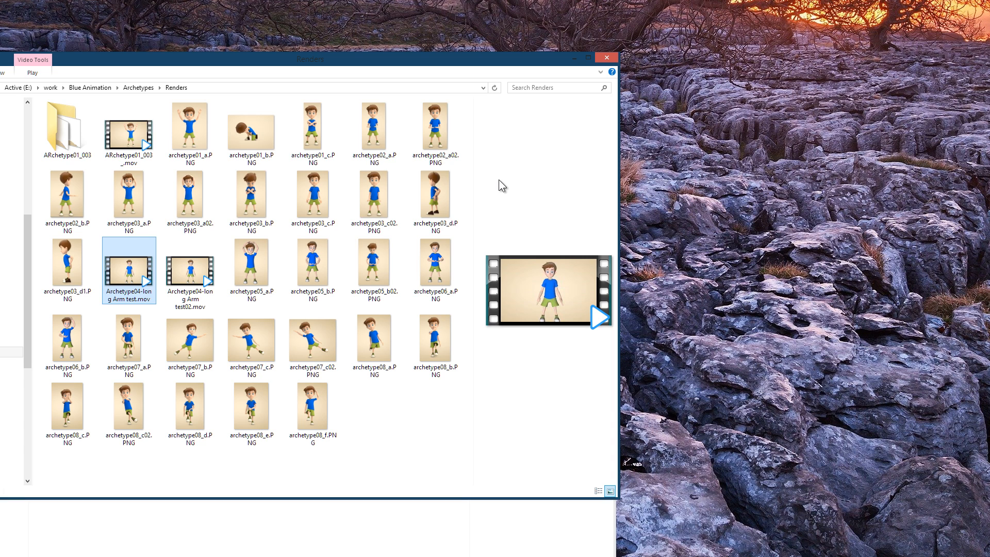
mouse_move(568, 88)
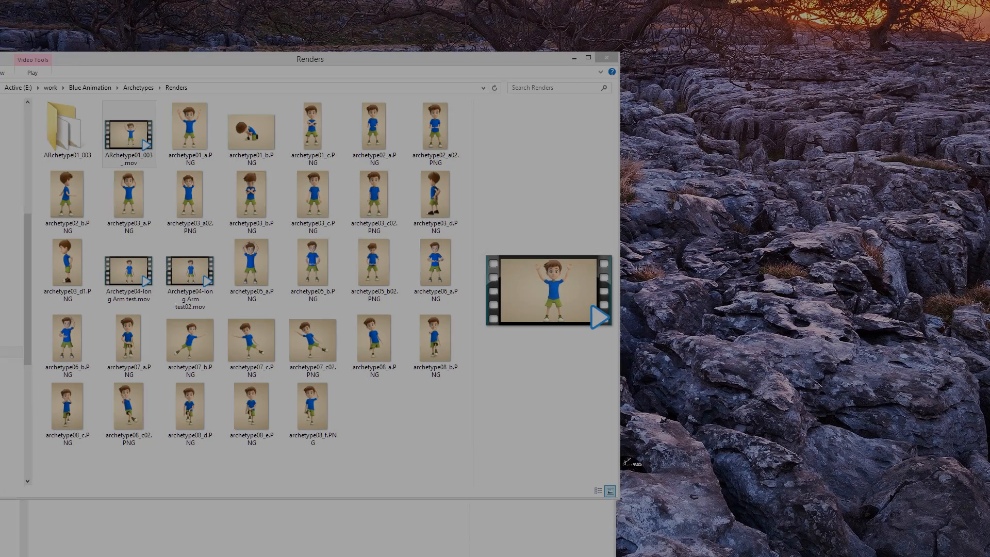
click(313, 344)
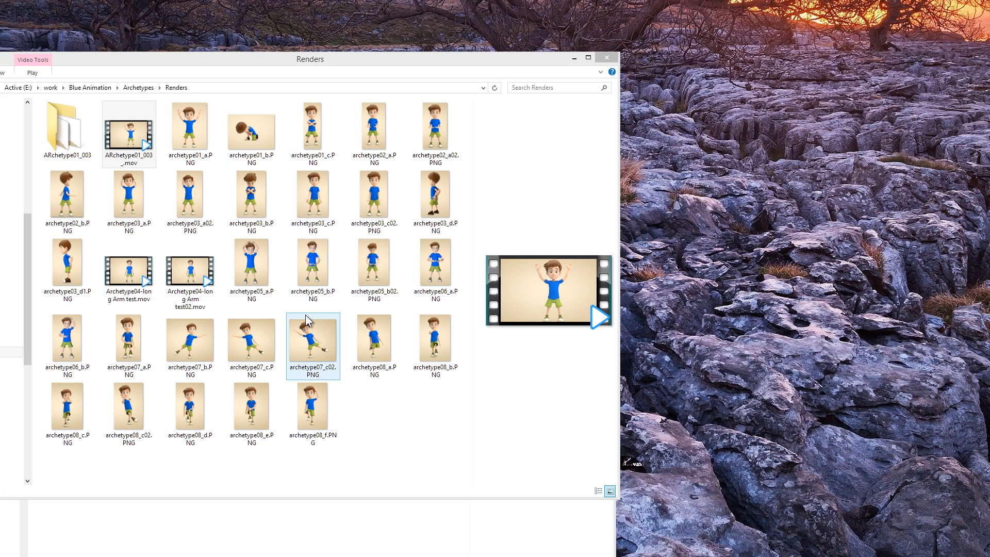
mouse_move(315, 318)
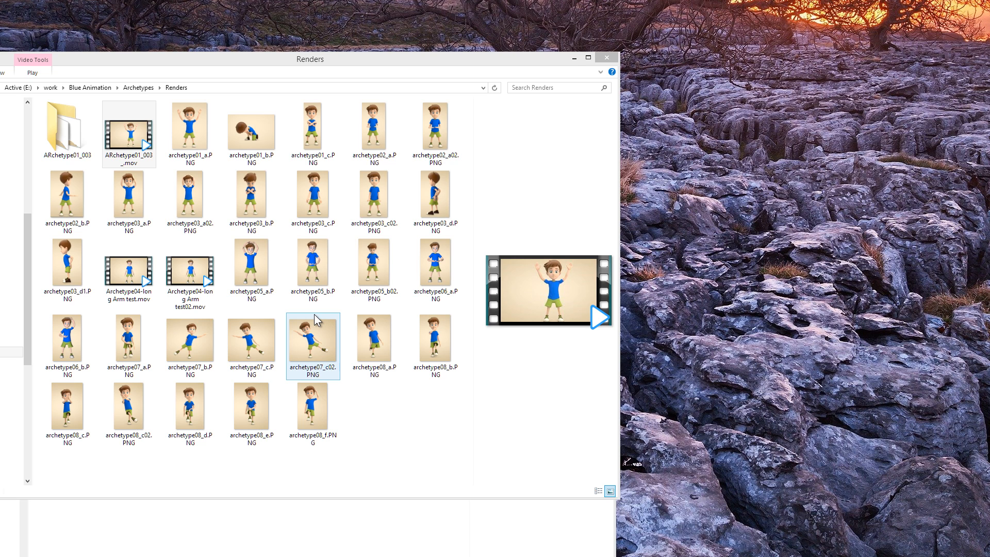
click(512, 381)
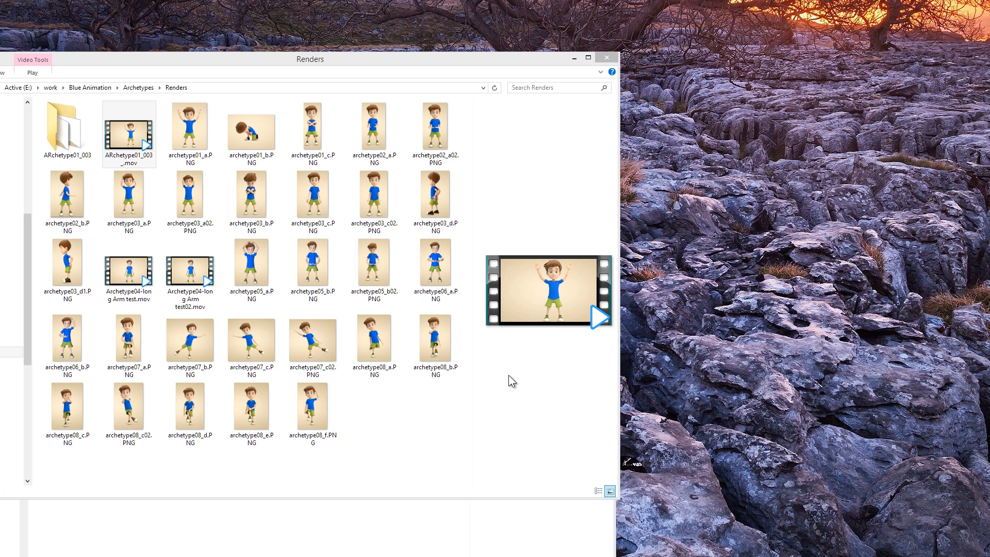
click(128, 133)
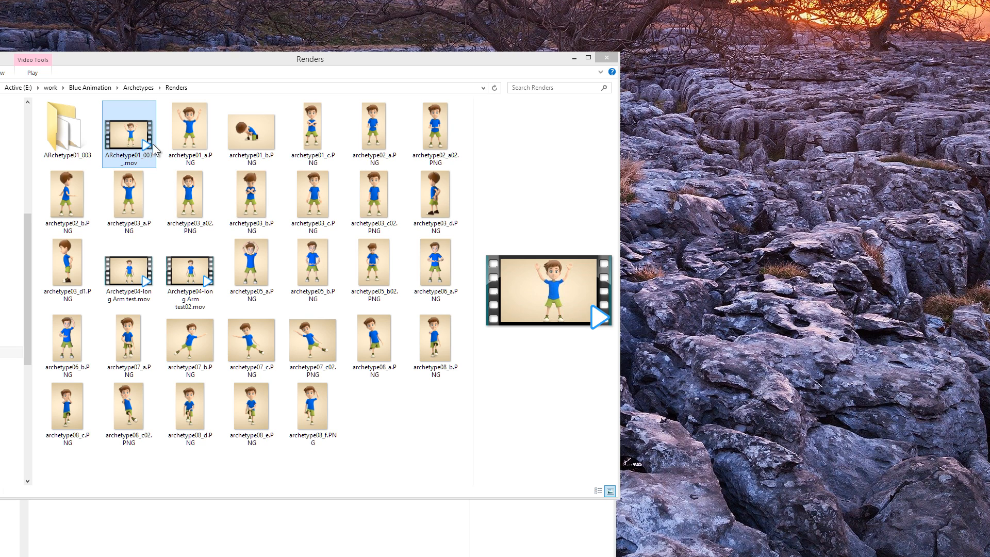
click(189, 128)
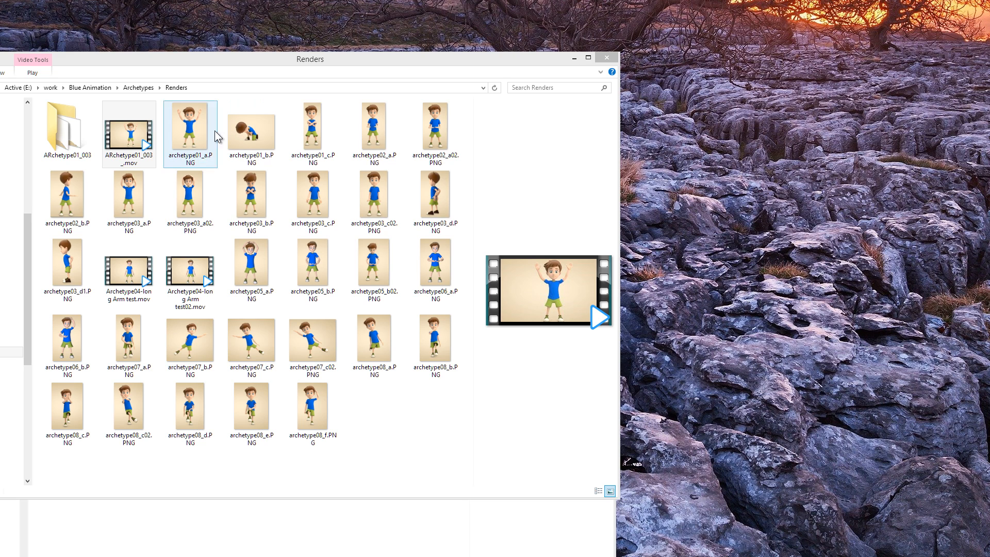
Step: Open Archetype04-long Arm test02.mov and decline the Auto Update offer without updating
double_click(129, 134)
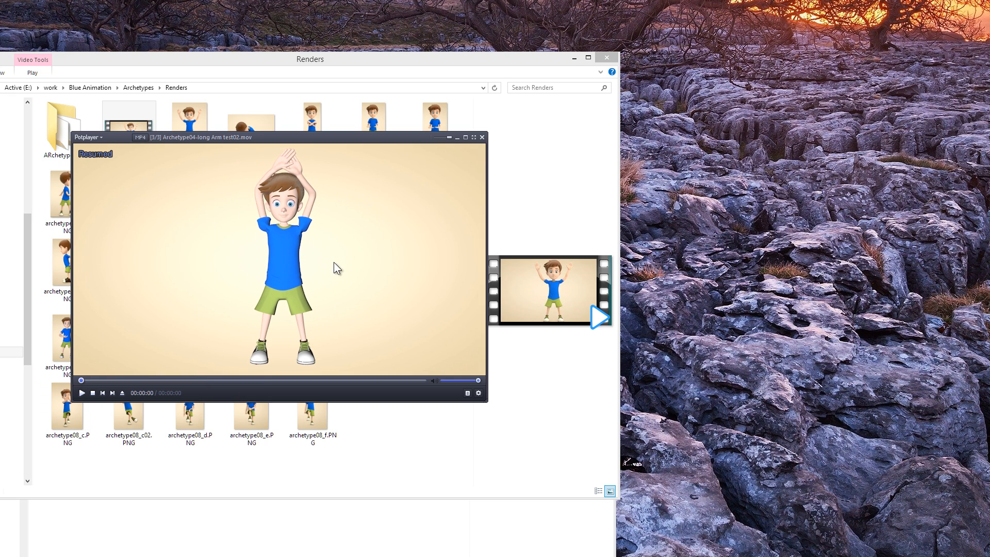
mouse_move(372, 203)
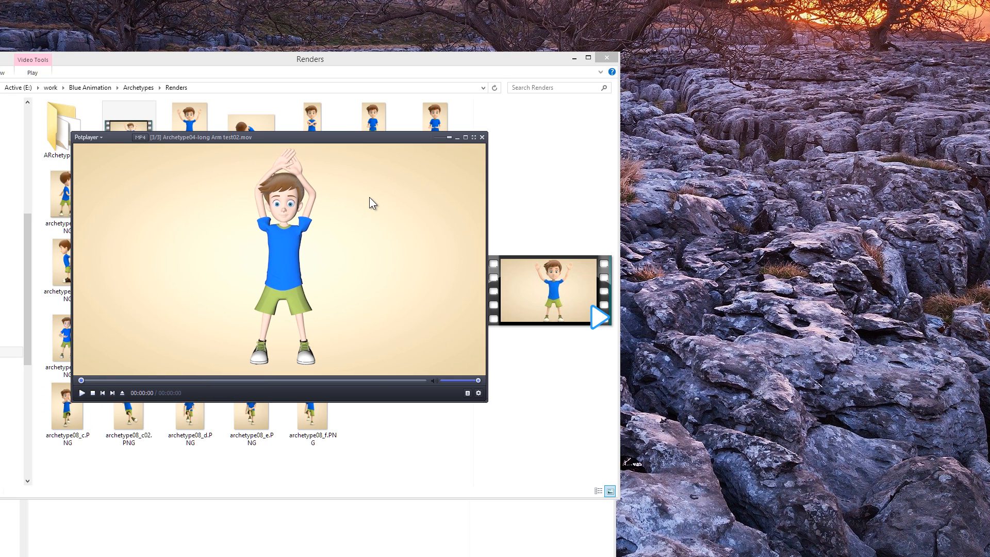
right_click(372, 203)
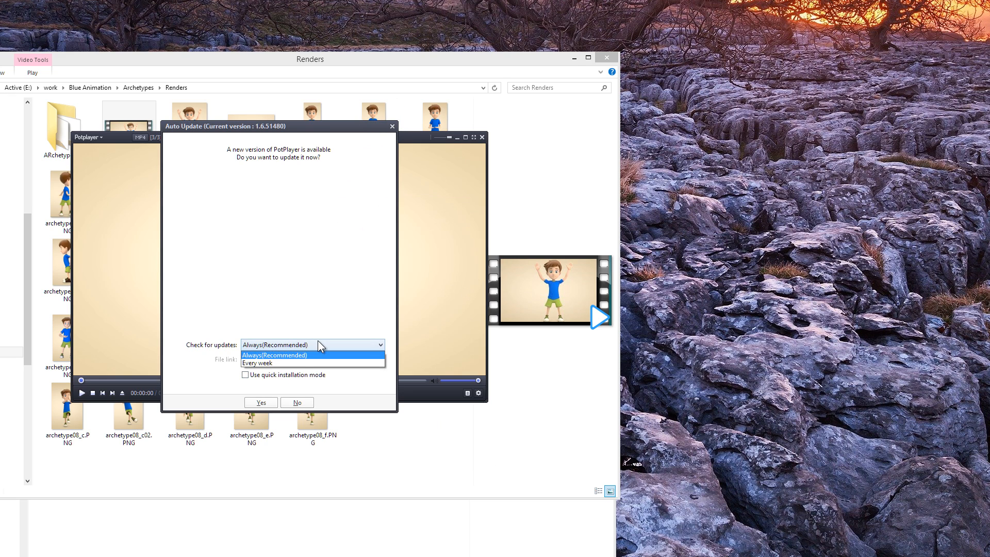
click(275, 345)
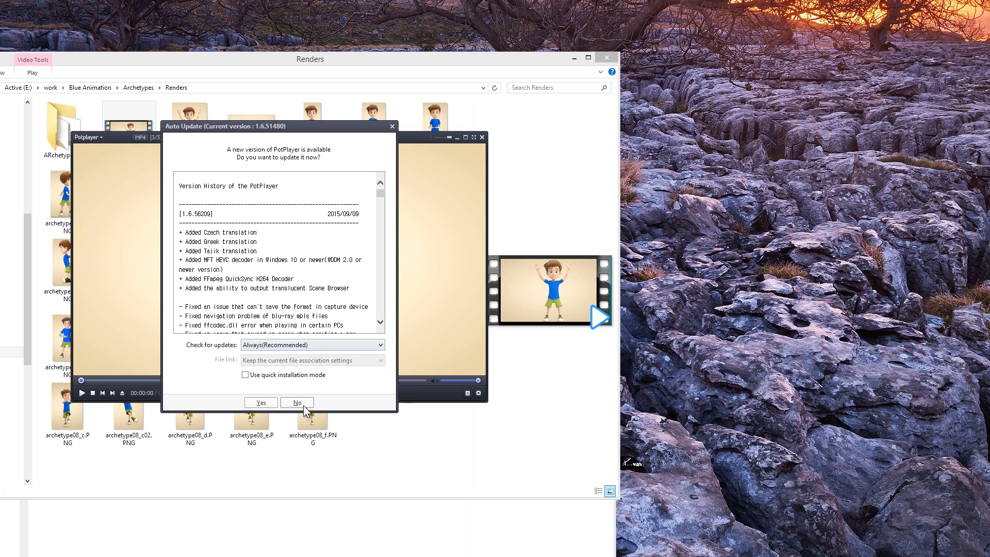
click(296, 402)
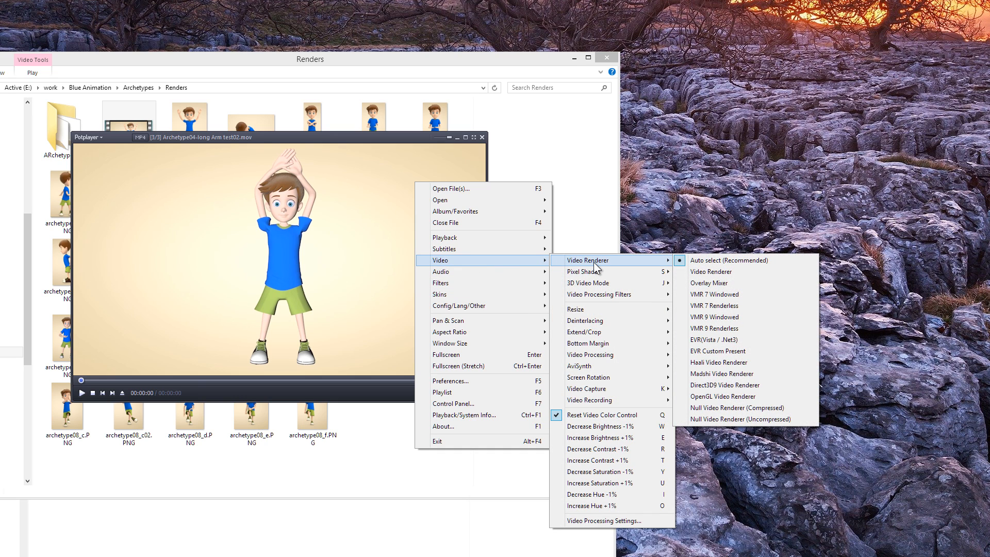
mouse_move(724, 385)
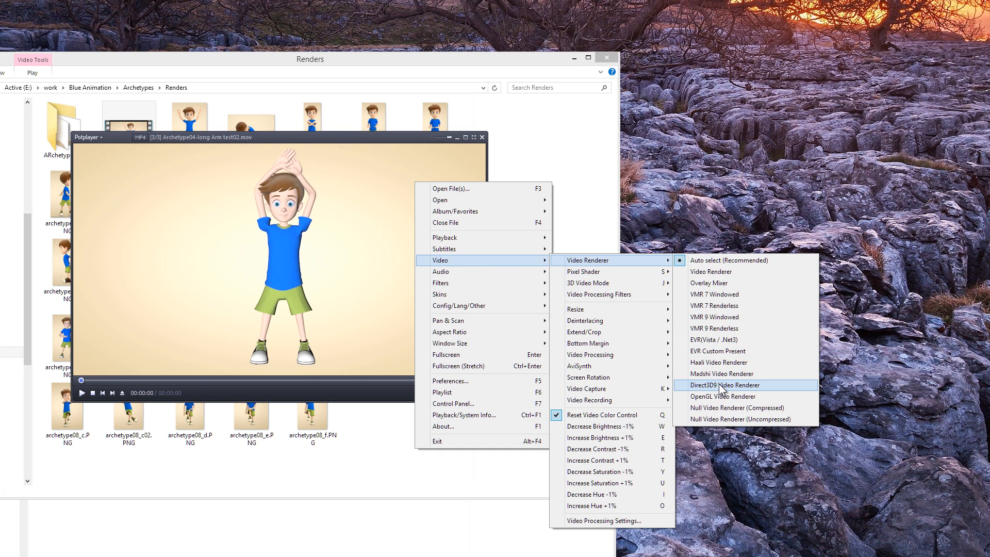
mouse_move(725, 397)
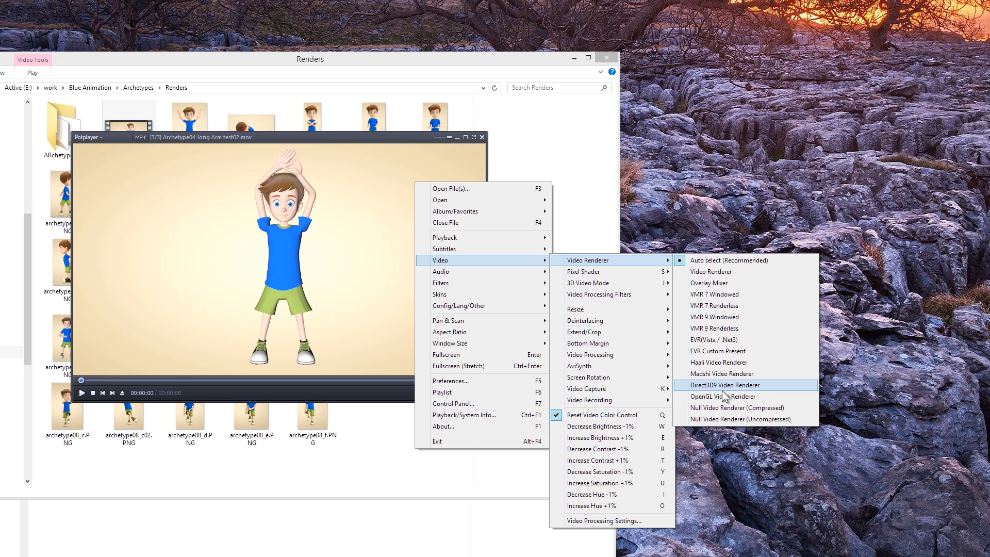
Step: Switch the video renderer to Direct3D9, reopen Archetype04-long Arm test.mov, and decline the update
click(726, 385)
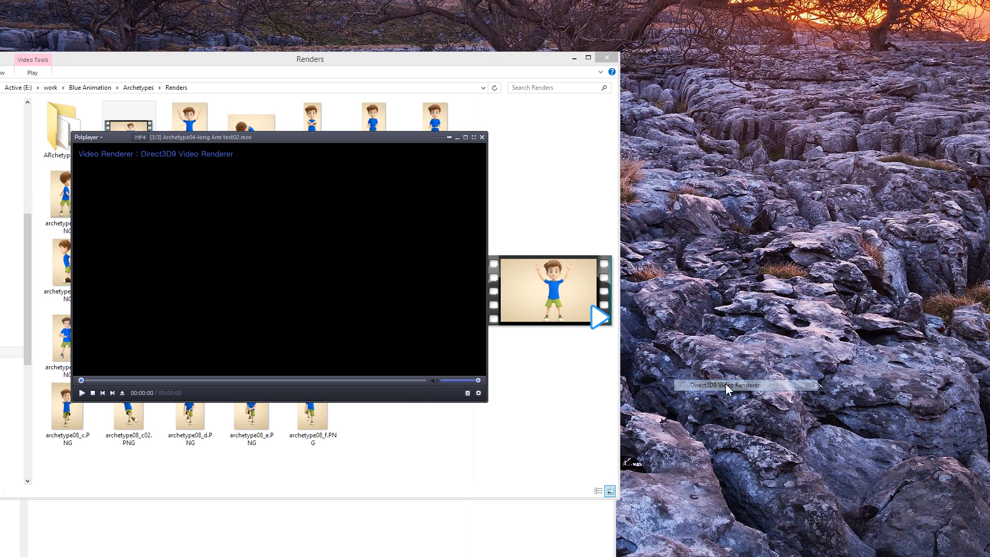
click(482, 138)
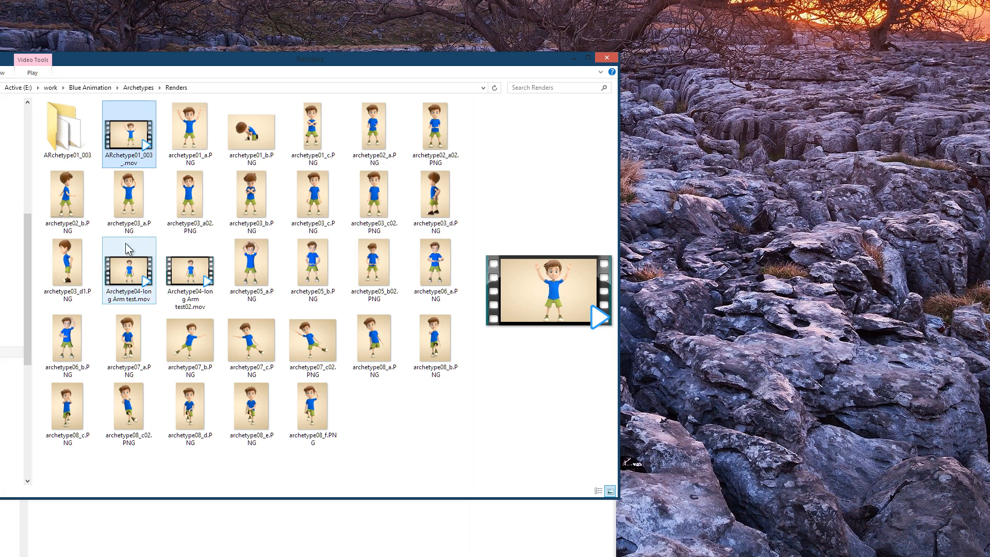
double_click(129, 130)
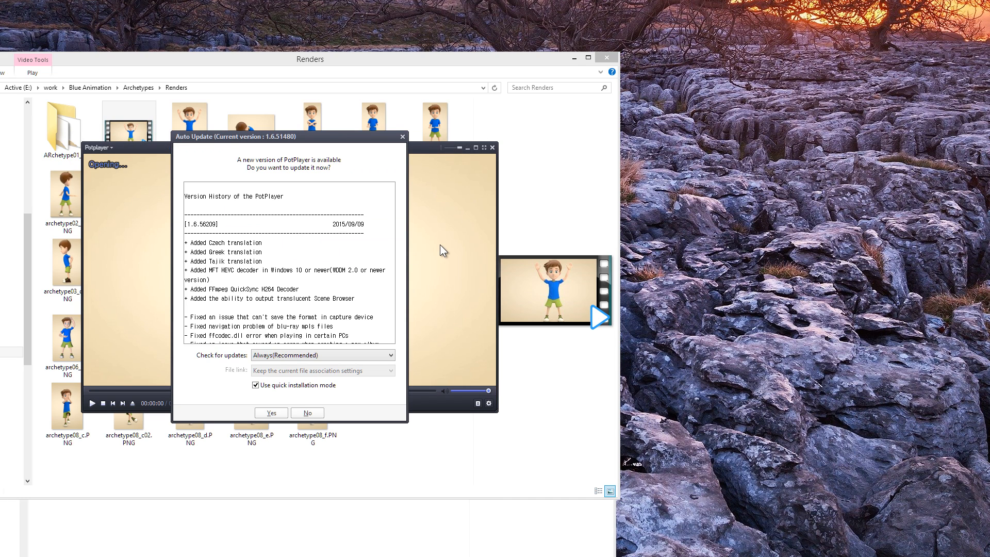
click(308, 413)
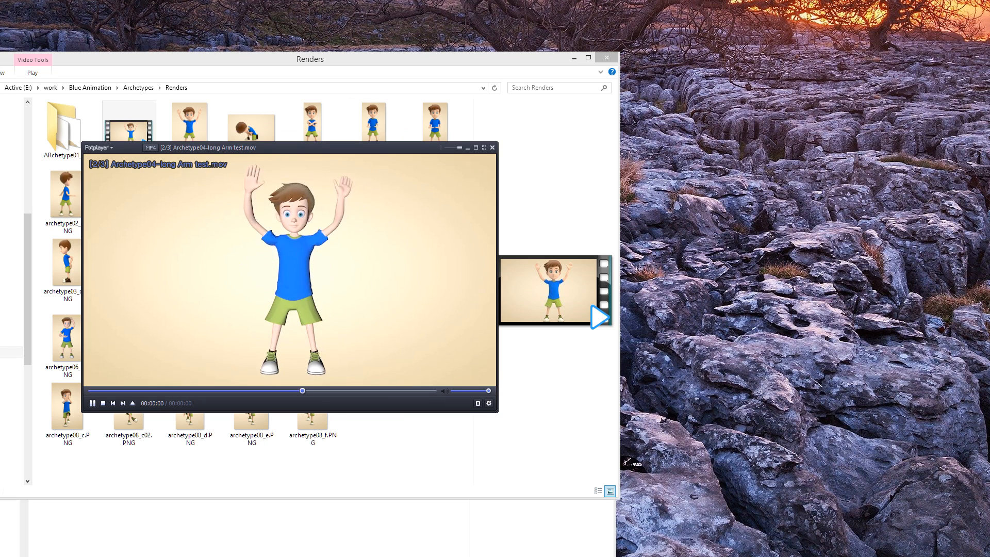
Step: Open Preferences to the General settings and dismiss the update offer again
right_click(217, 222)
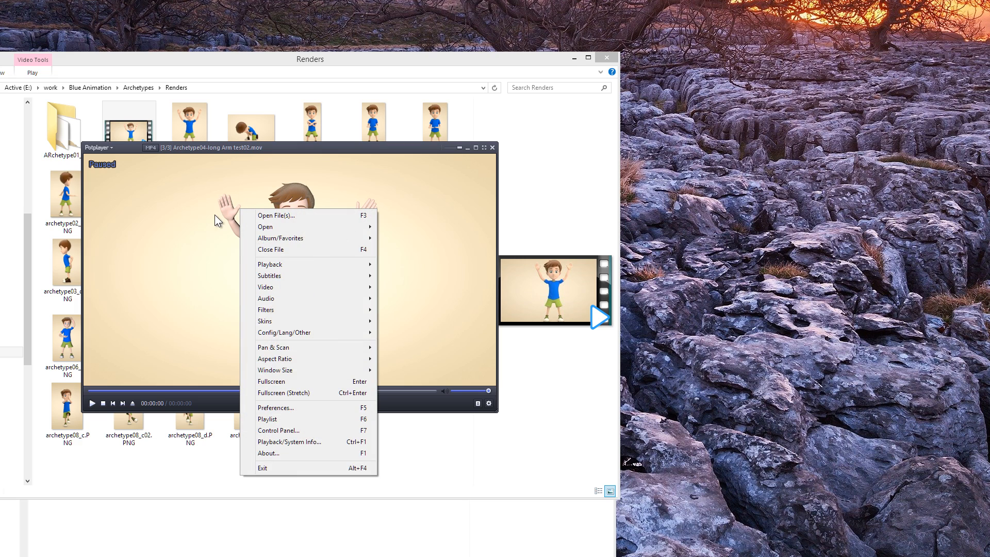
mouse_move(344, 408)
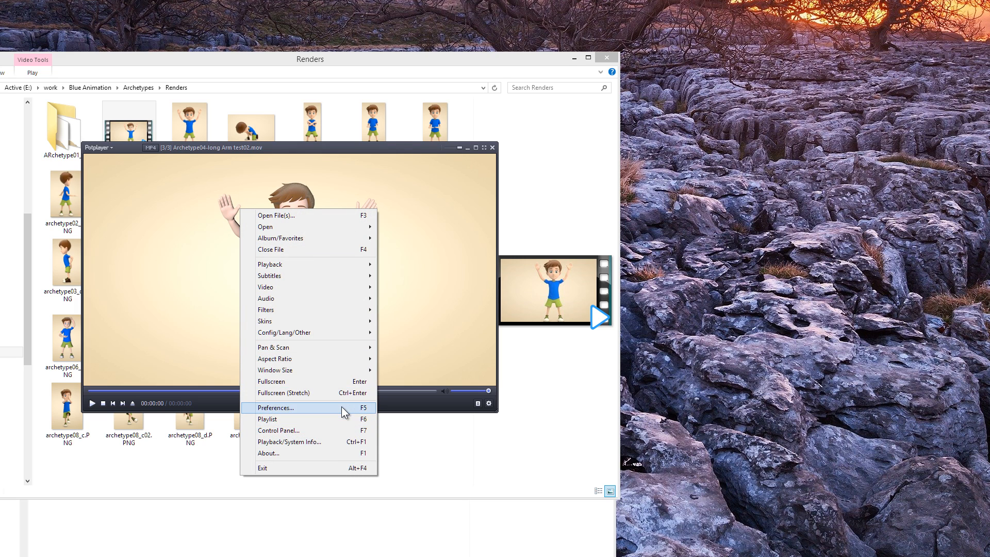
click(276, 407)
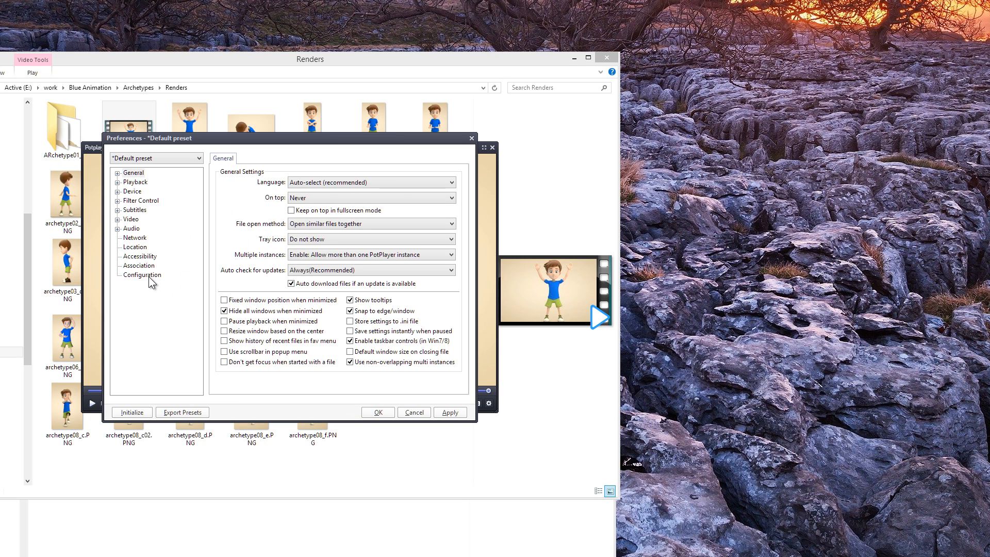
click(141, 275)
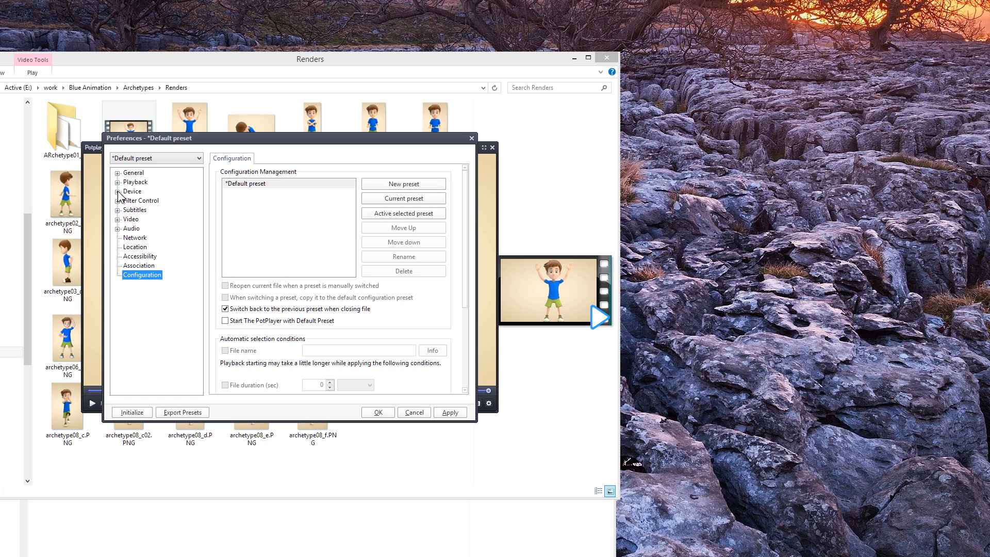
click(119, 172)
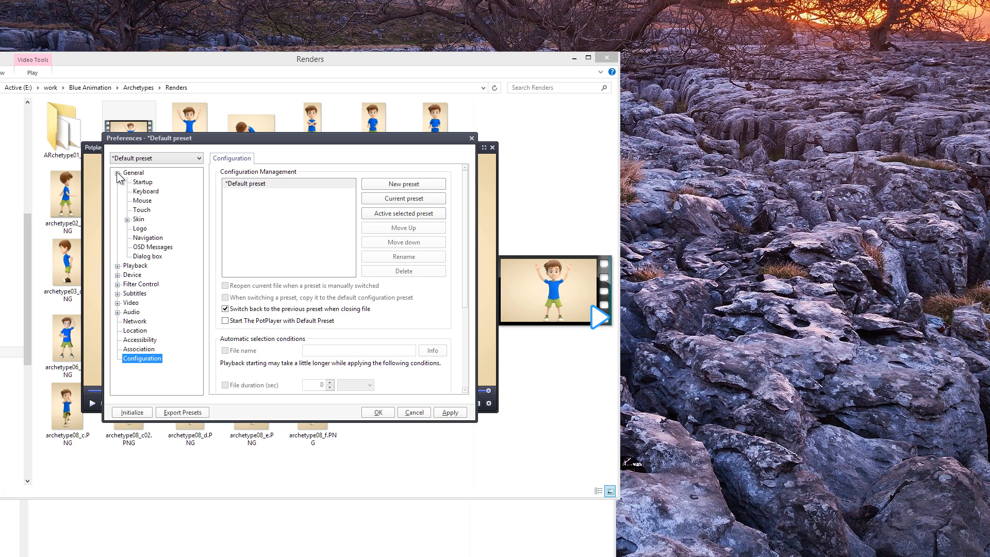
click(133, 172)
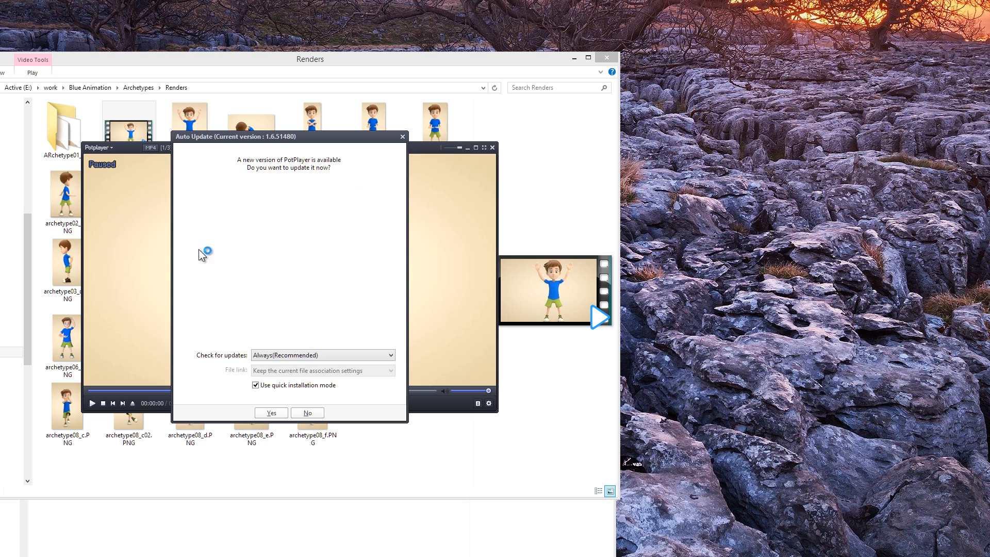
click(306, 413)
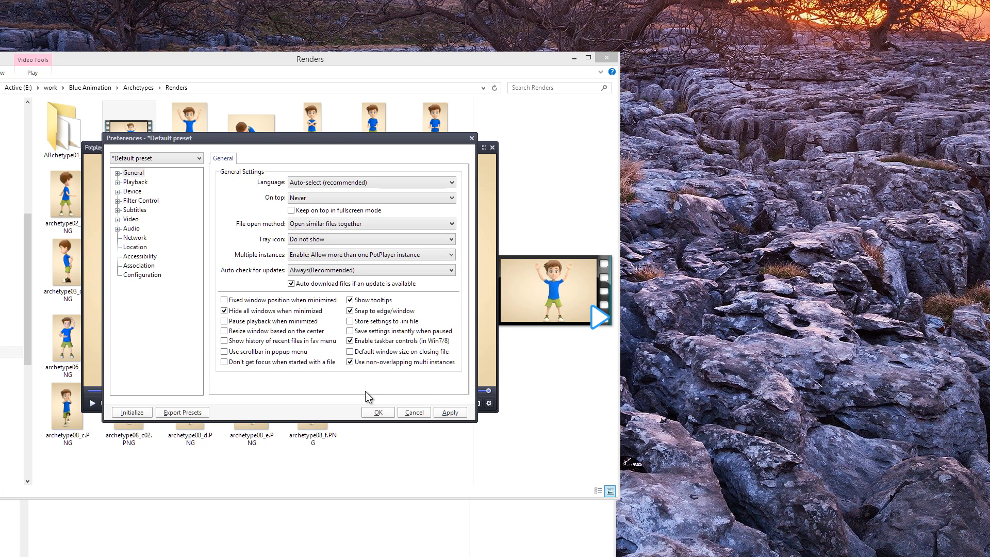
Step: Set update checks to Never with auto-download off, then reopen ARchetype01_003_.mov
click(371, 270)
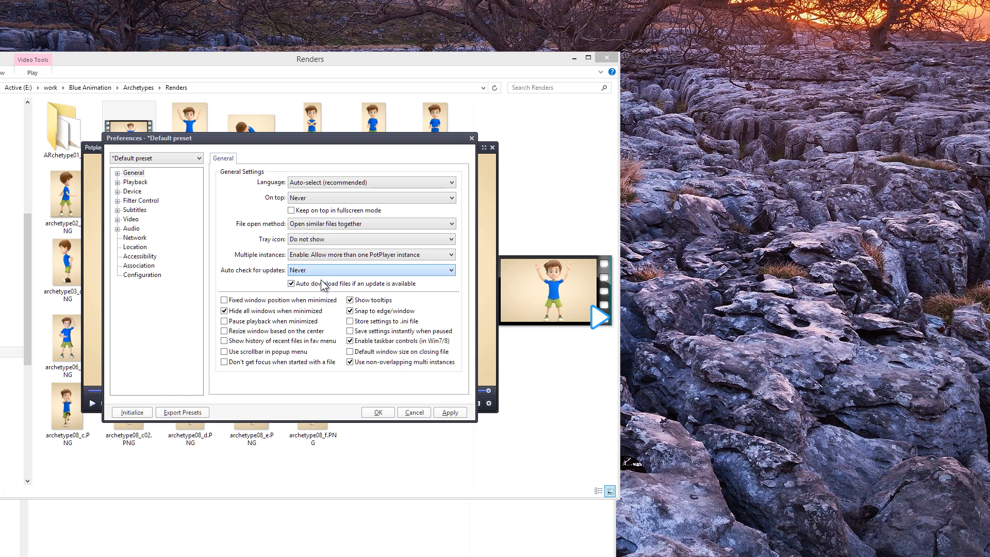
click(291, 284)
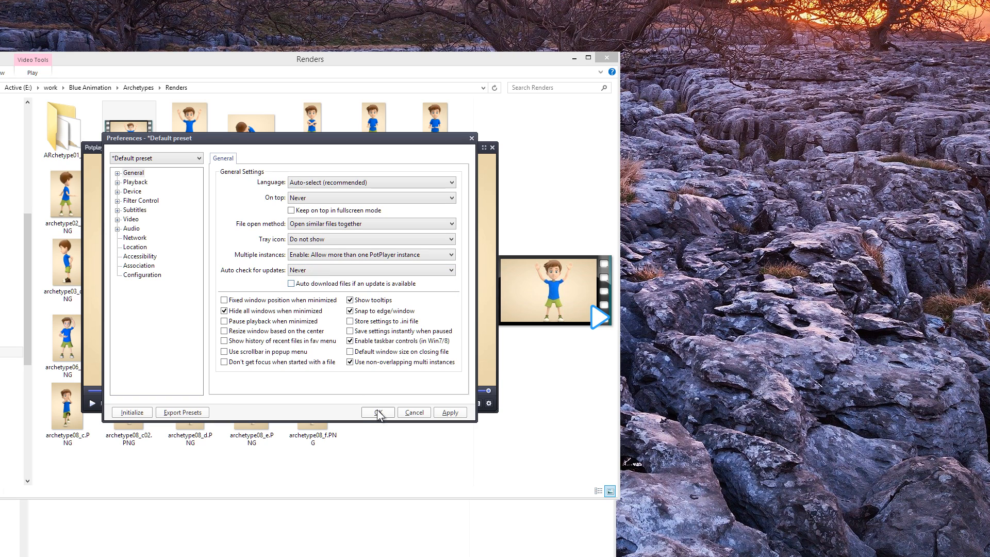
click(376, 412)
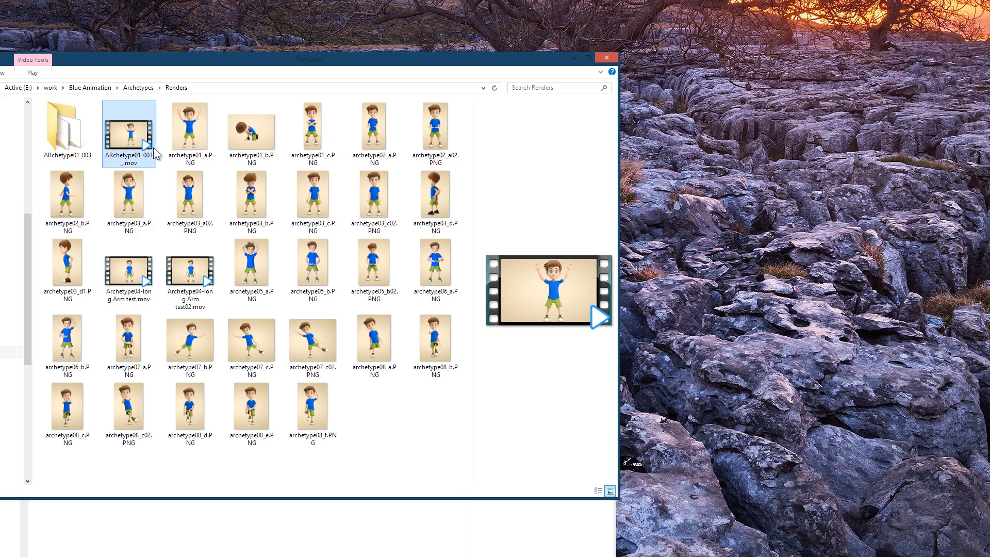
double_click(129, 126)
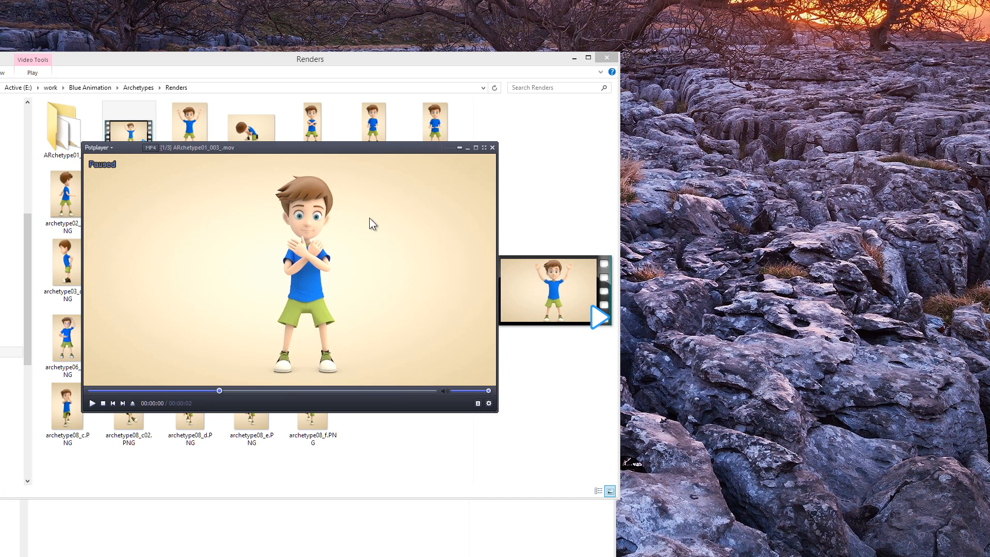
Step: Reopen ARchetype01_003_.mov with its three-clip playlist and bring up the player menu
right_click(372, 225)
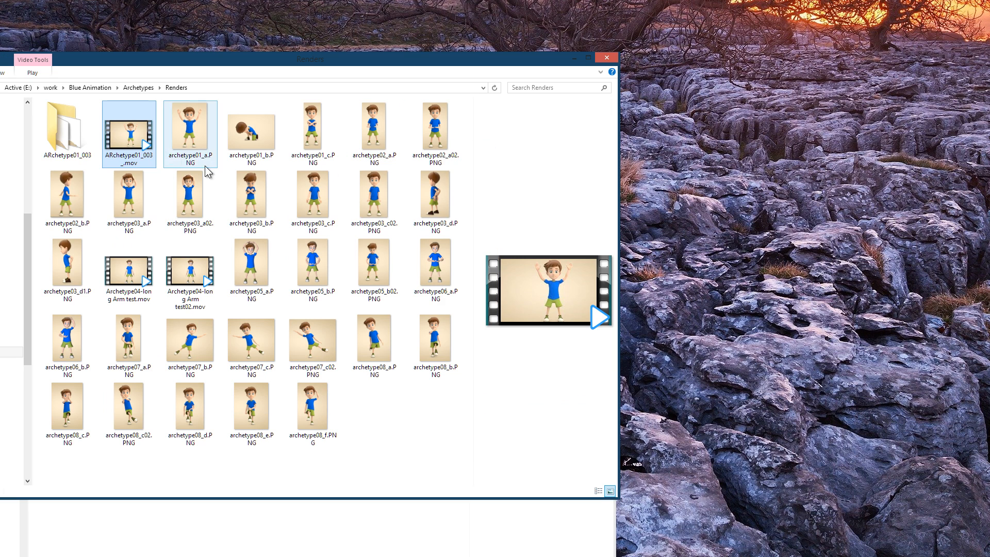
double_click(128, 126)
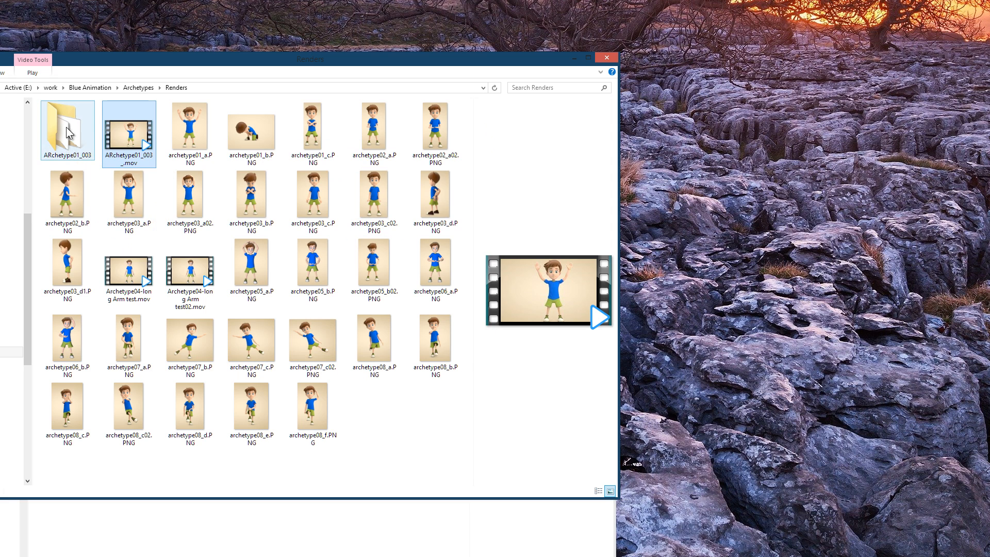
double_click(129, 129)
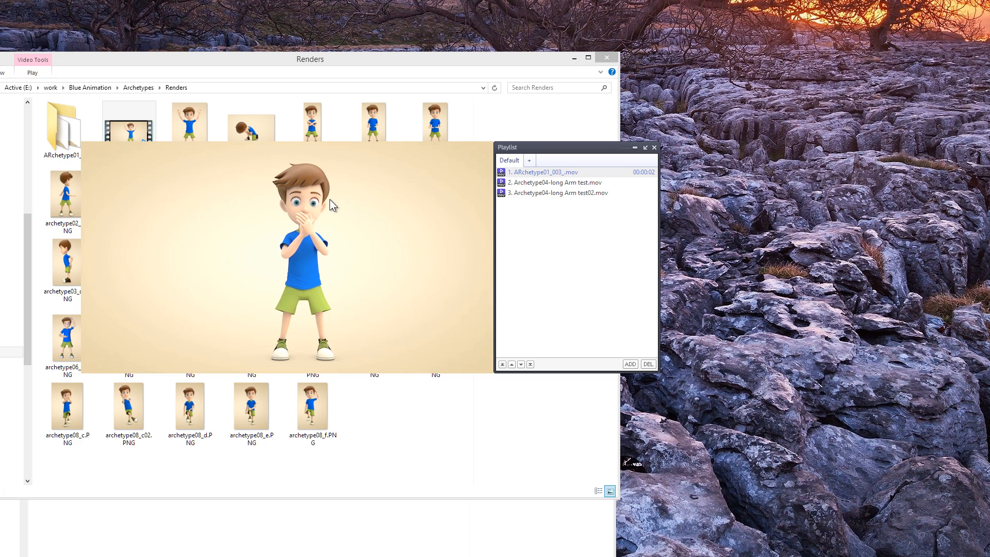
right_click(333, 207)
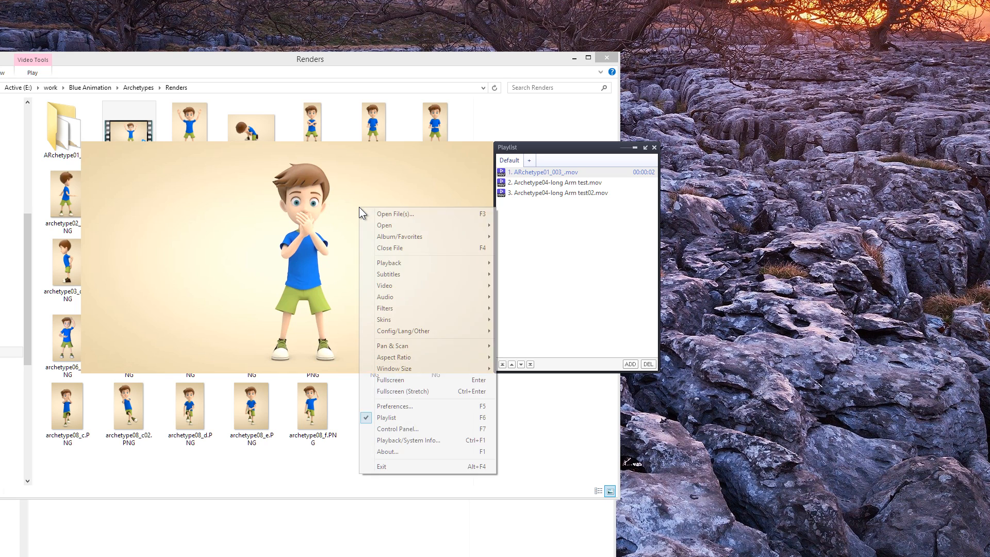
mouse_move(434, 440)
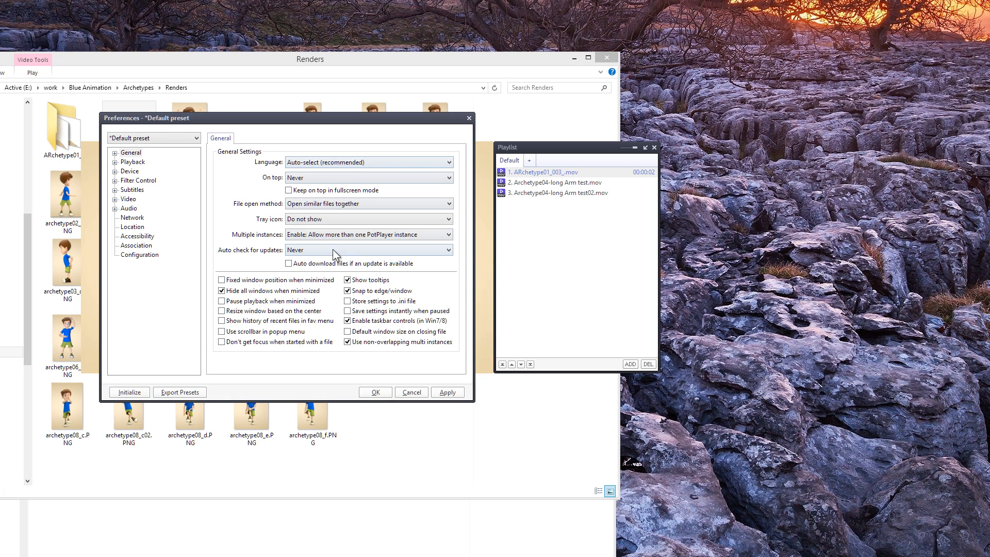
Step: Set File open method to 'Open selected file(s) only', then open Archetype04-long Arm test.mov
click(369, 204)
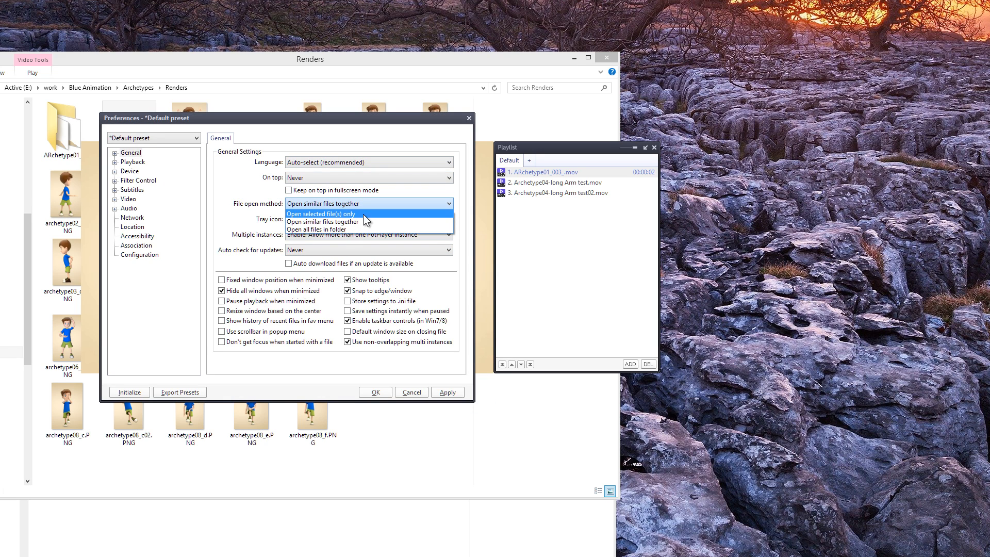
click(322, 213)
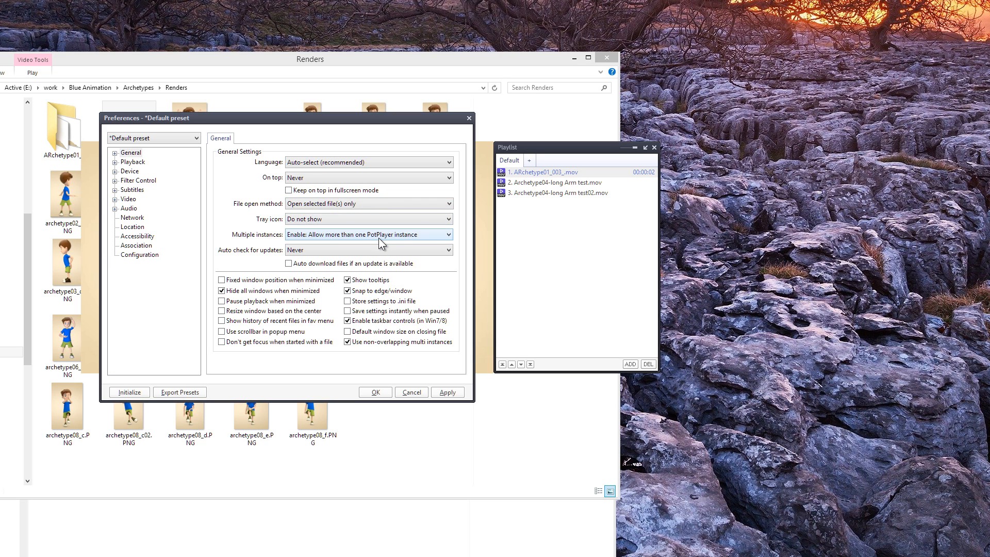
click(369, 234)
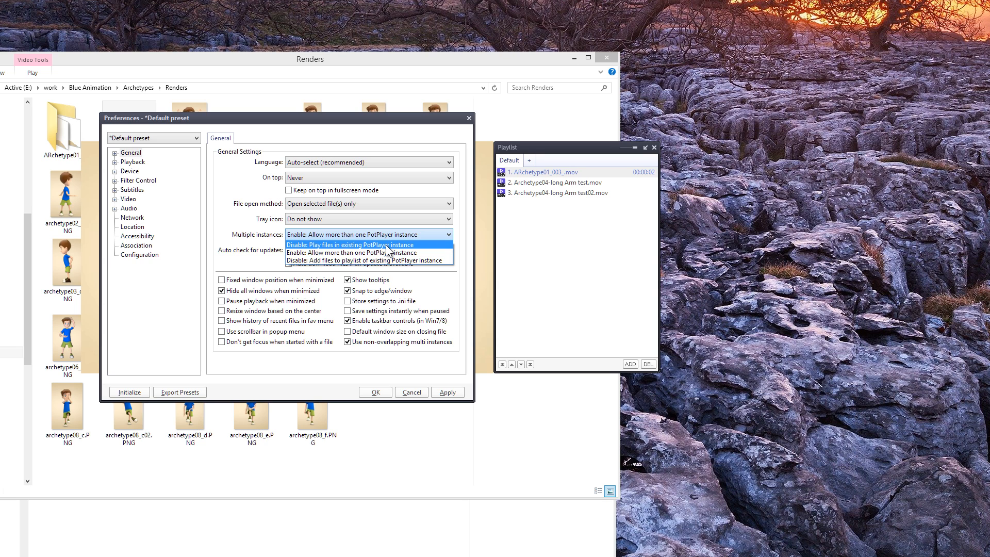
mouse_move(369, 252)
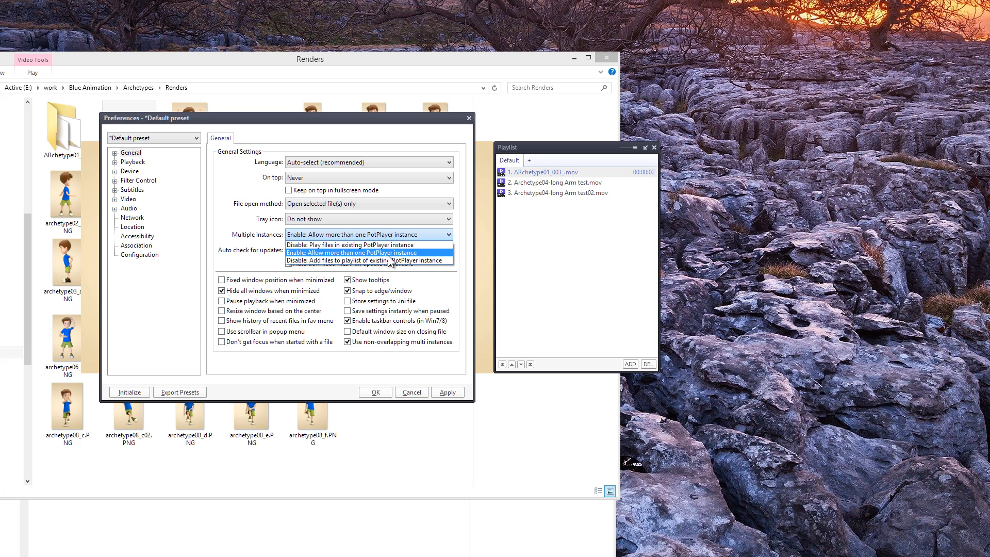
mouse_move(397, 259)
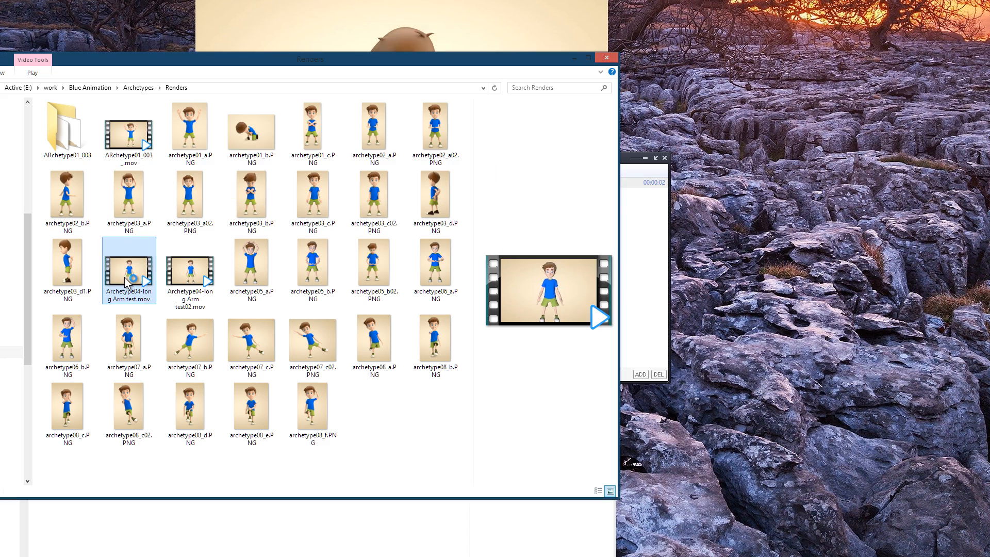
double_click(129, 269)
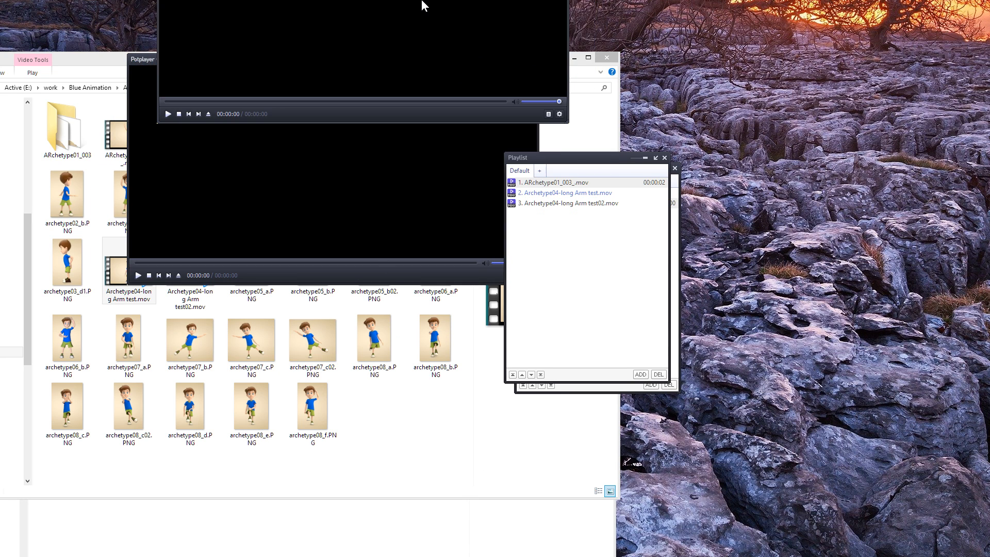
Step: Make opening load only the selected file, then test with Archetype04-long Arm test.mov
double_click(570, 203)
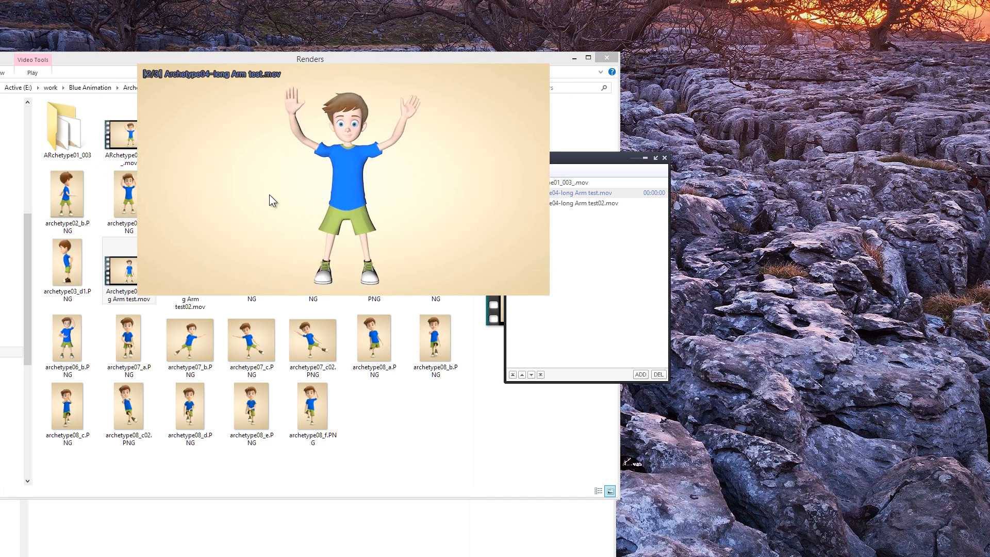
right_click(341, 183)
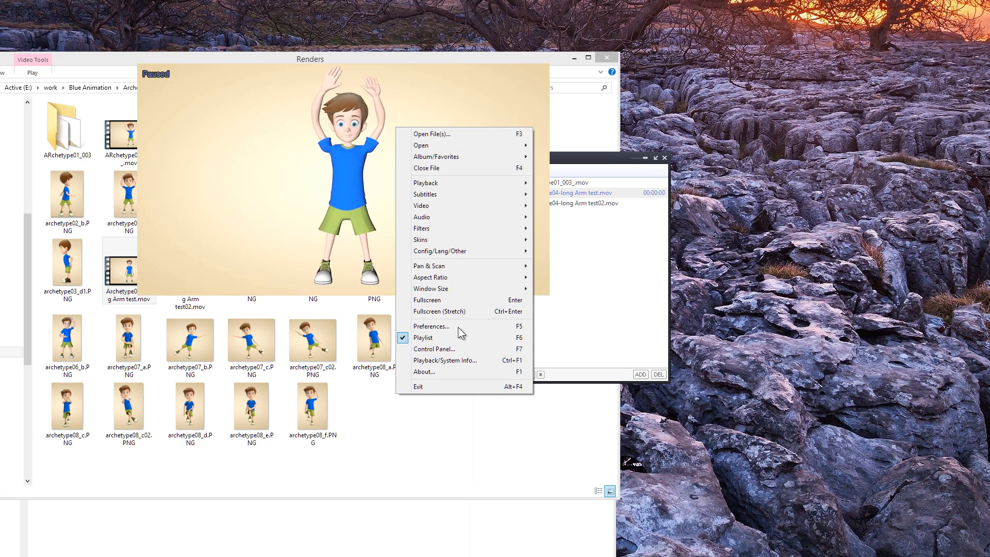
click(431, 326)
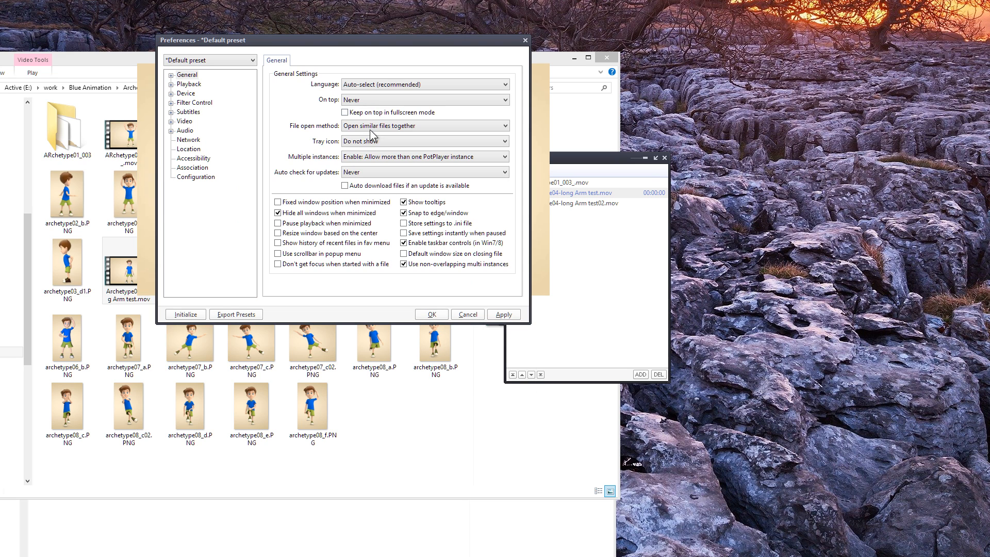
click(425, 126)
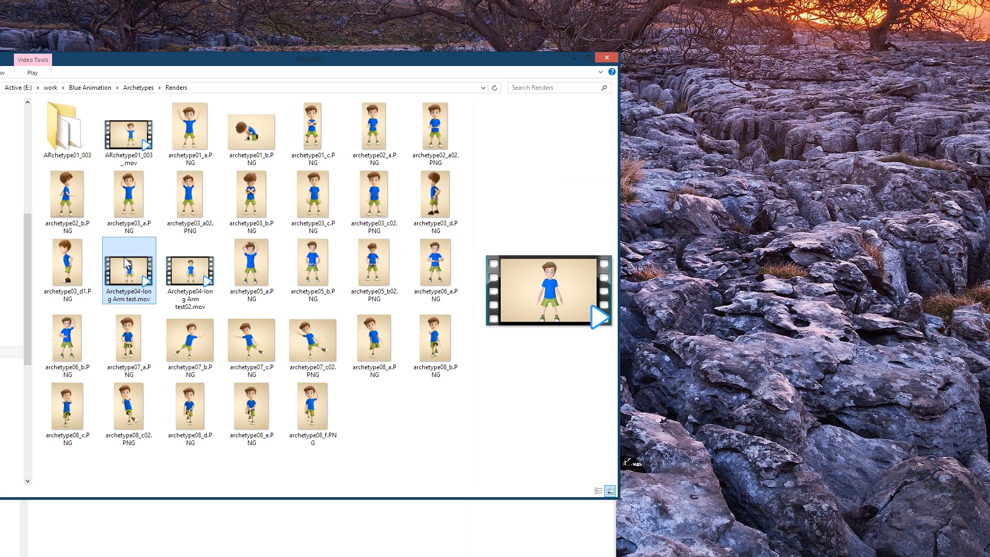
double_click(129, 129)
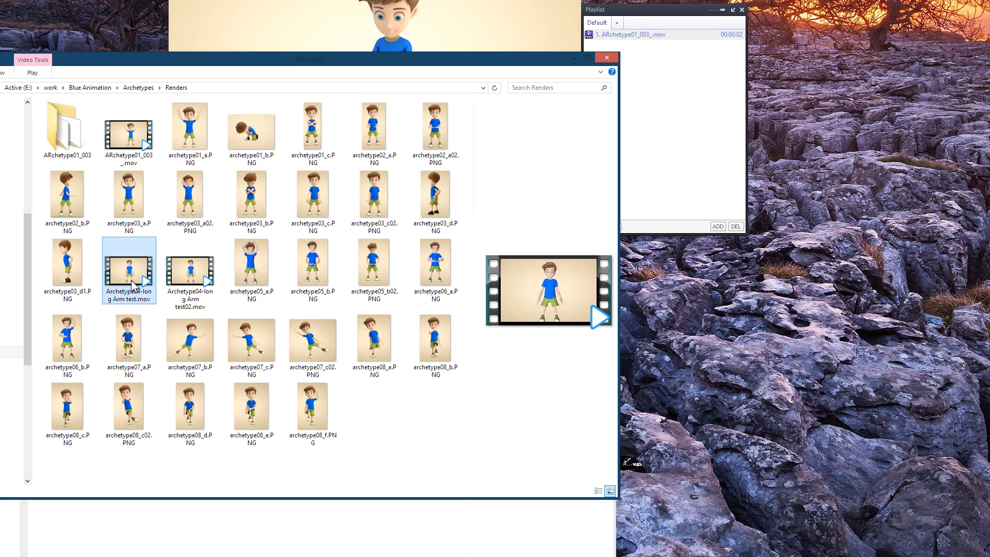
double_click(129, 264)
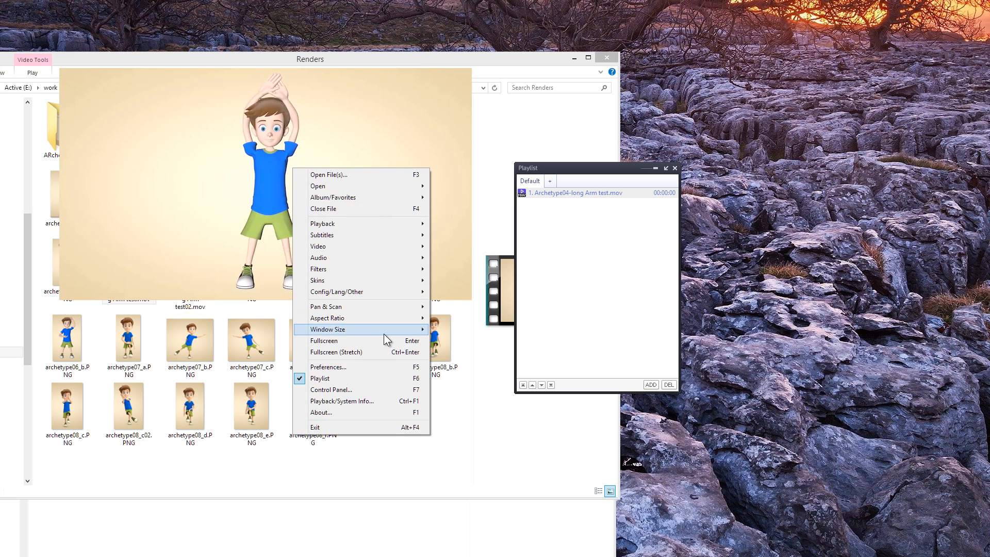
Step: Set Repeat video playback to 'Enable: Repeat playing file' and reopen ARchetype01_003_.mov
click(329, 366)
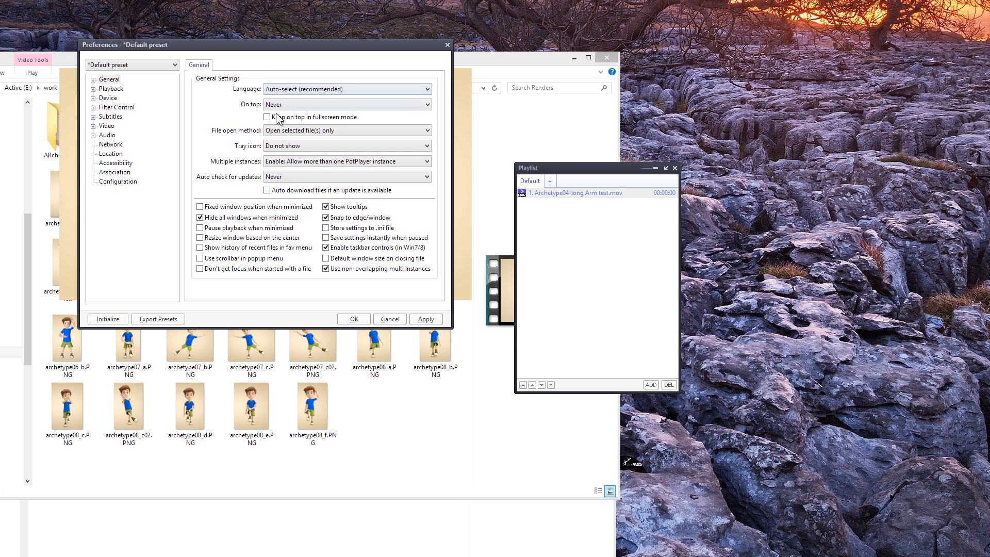
click(112, 88)
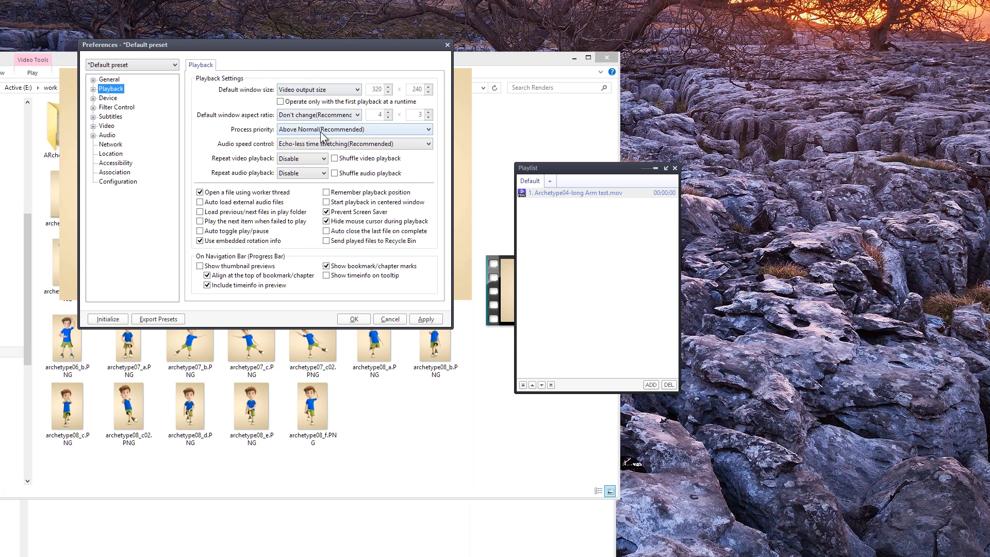
click(301, 158)
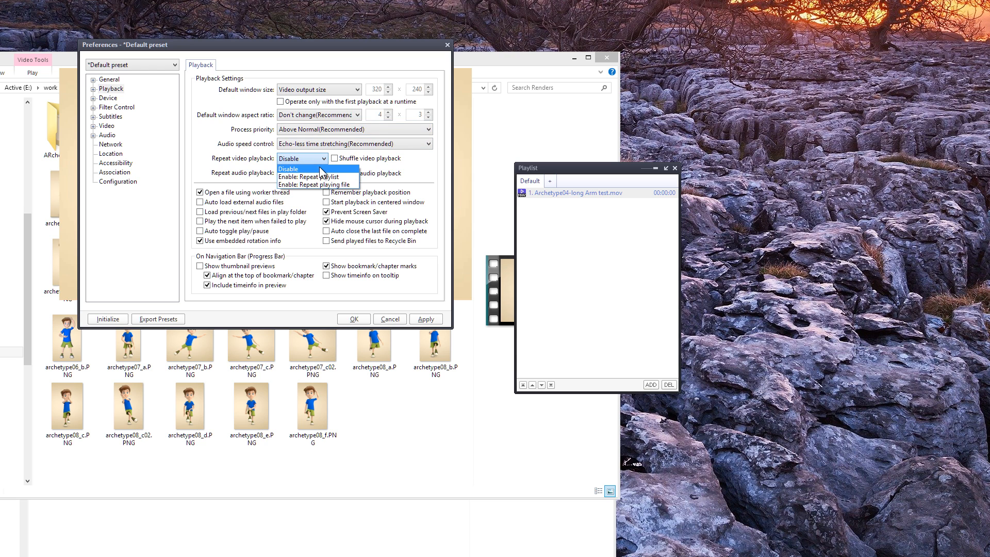
mouse_move(315, 185)
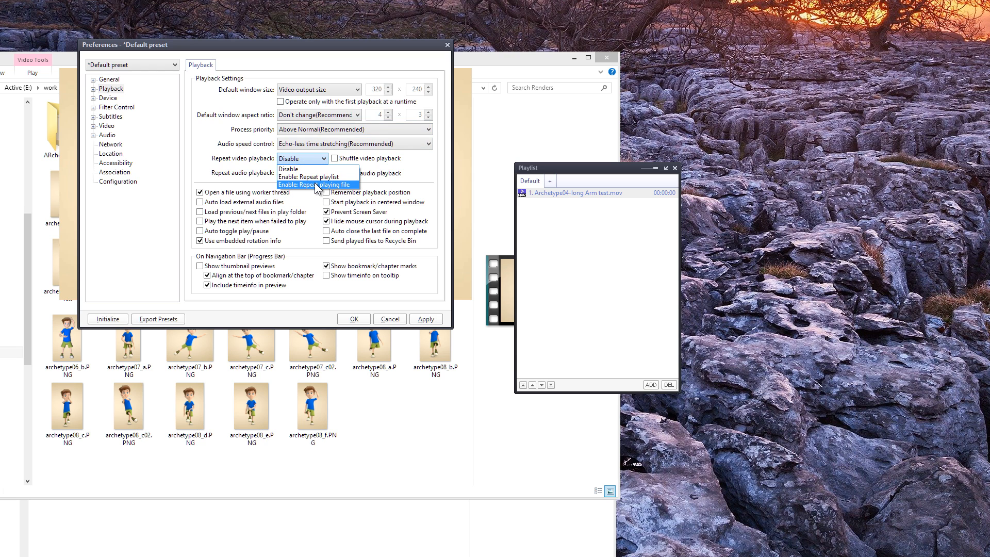
click(316, 185)
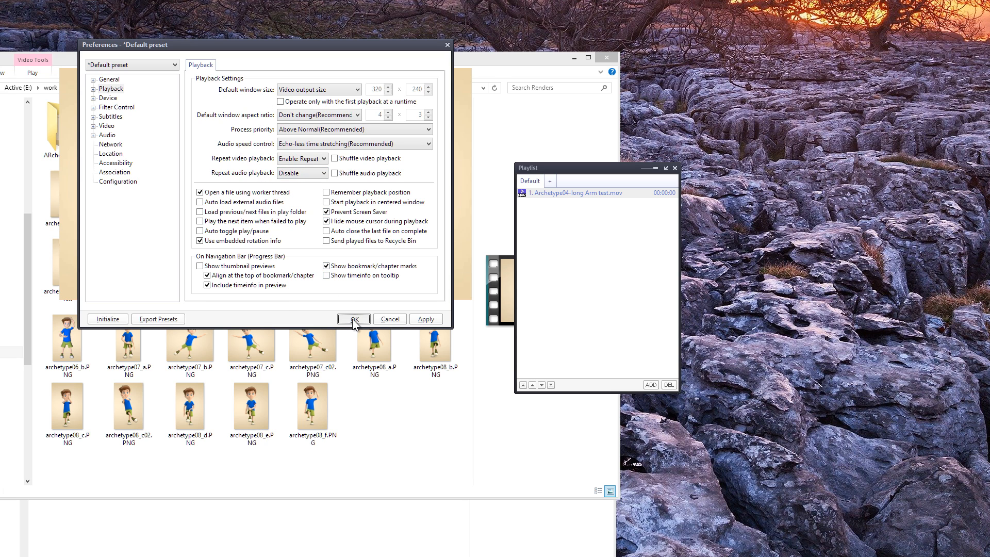
click(353, 319)
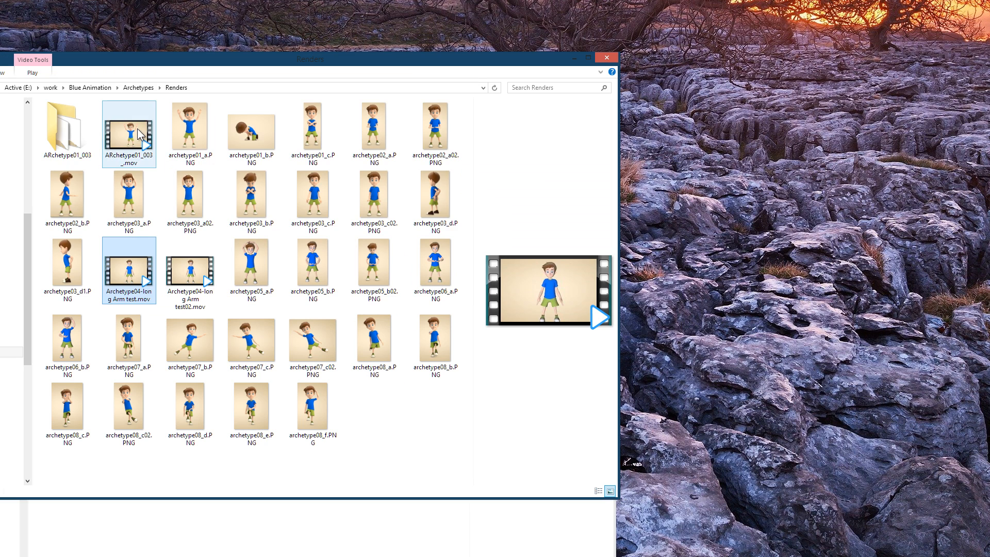
double_click(129, 127)
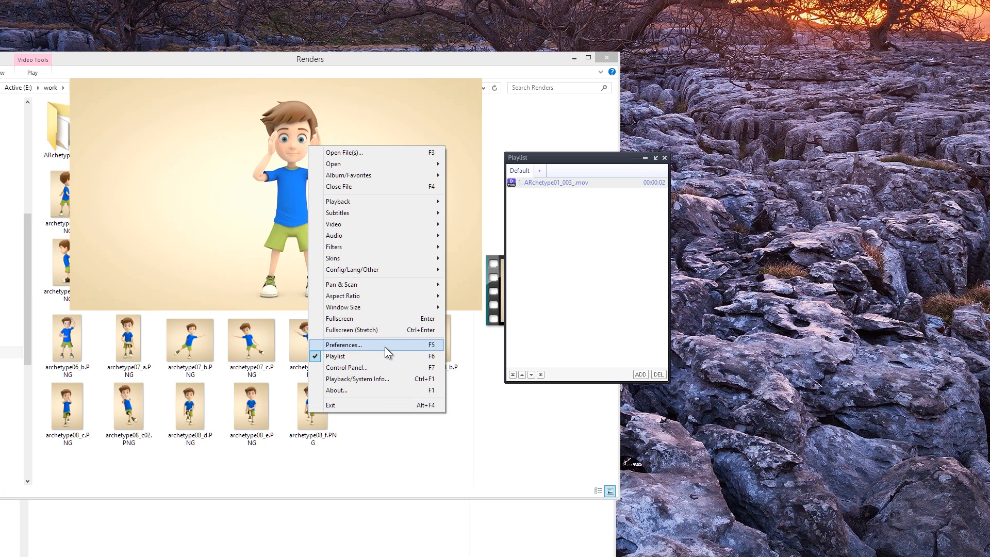
Step: Close the player's menus without changes, leaving the PotPlayer skin folder in view
click(343, 345)
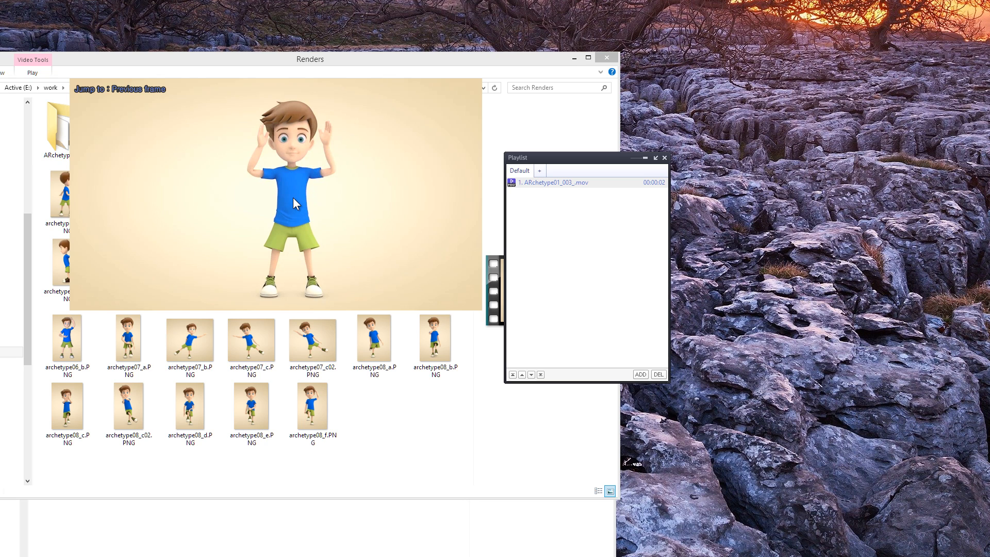
right_click(284, 202)
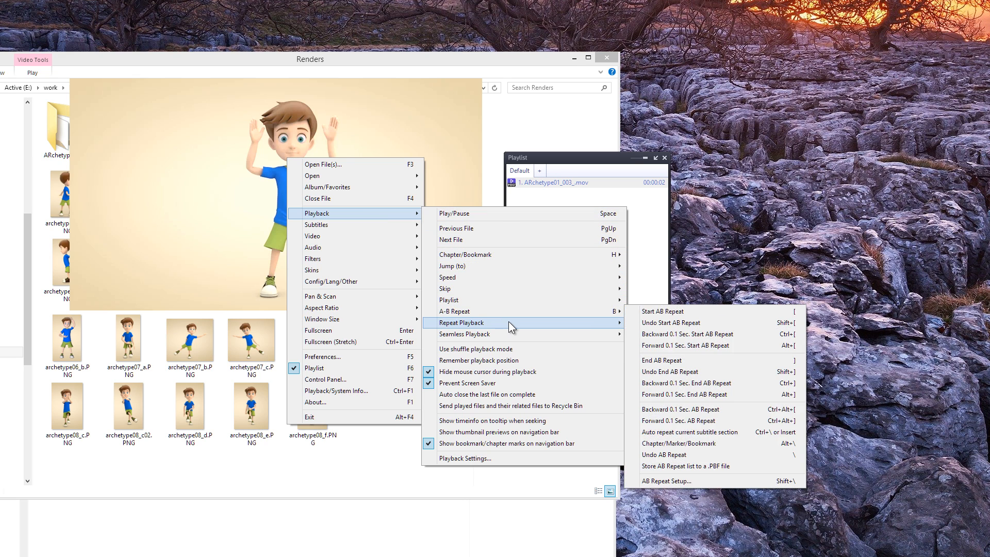
mouse_move(453, 277)
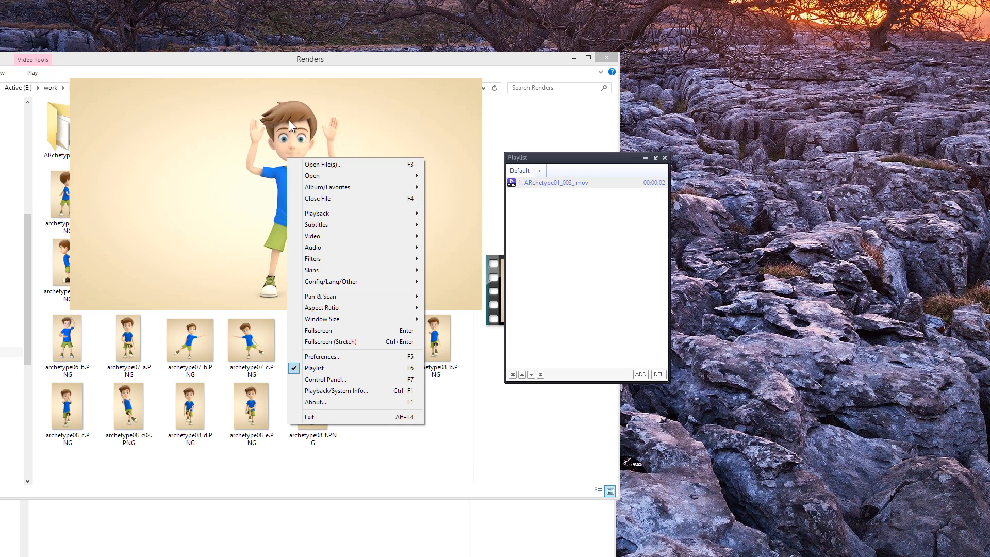
click(358, 166)
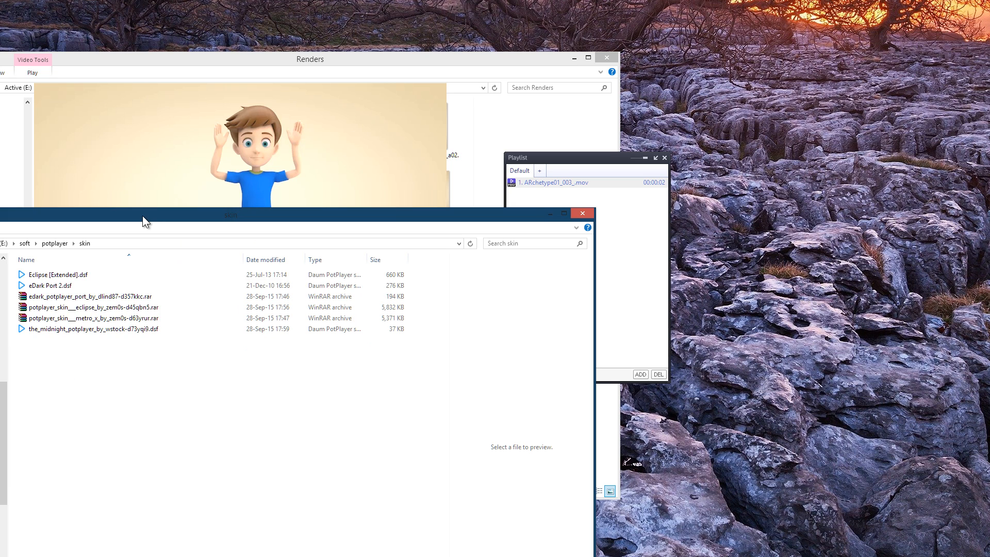
Step: Apply a downloaded .dsf skin, show the Controlbox playback panel, and approve the permission prompts
click(57, 274)
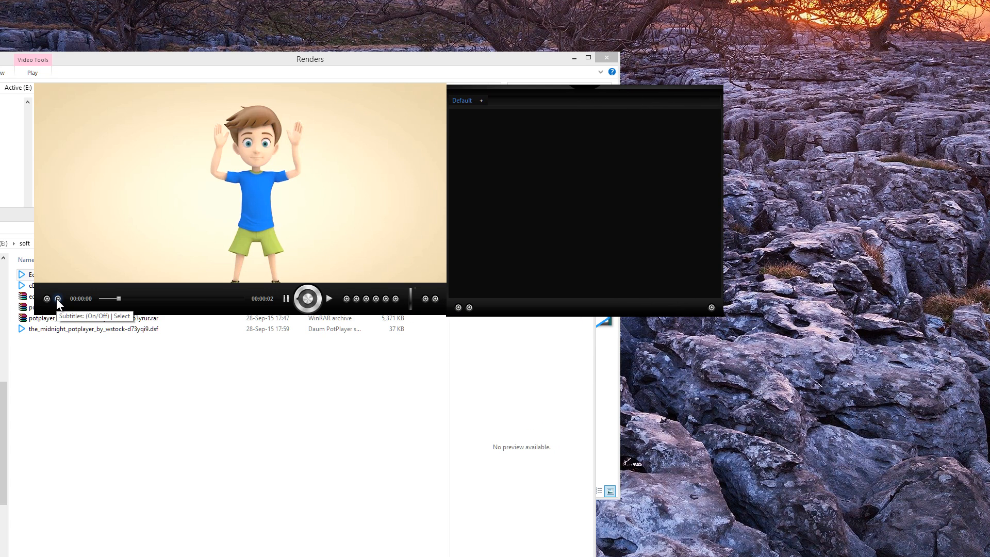
mouse_move(383, 299)
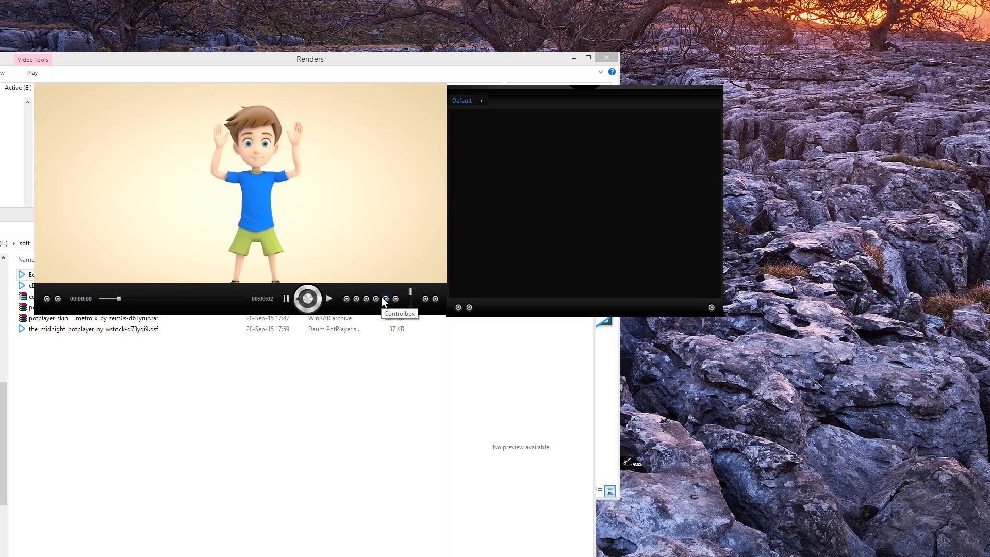
click(385, 299)
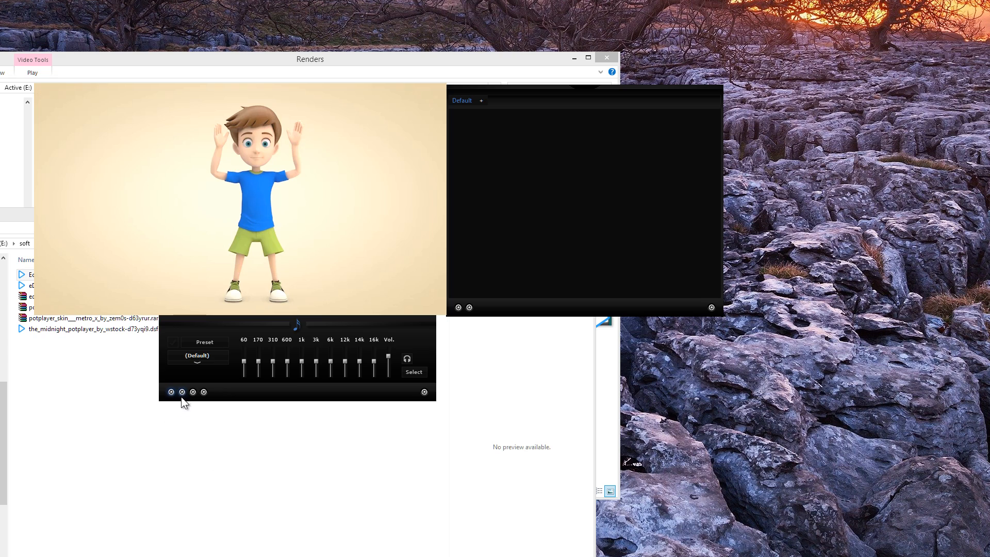
click(203, 392)
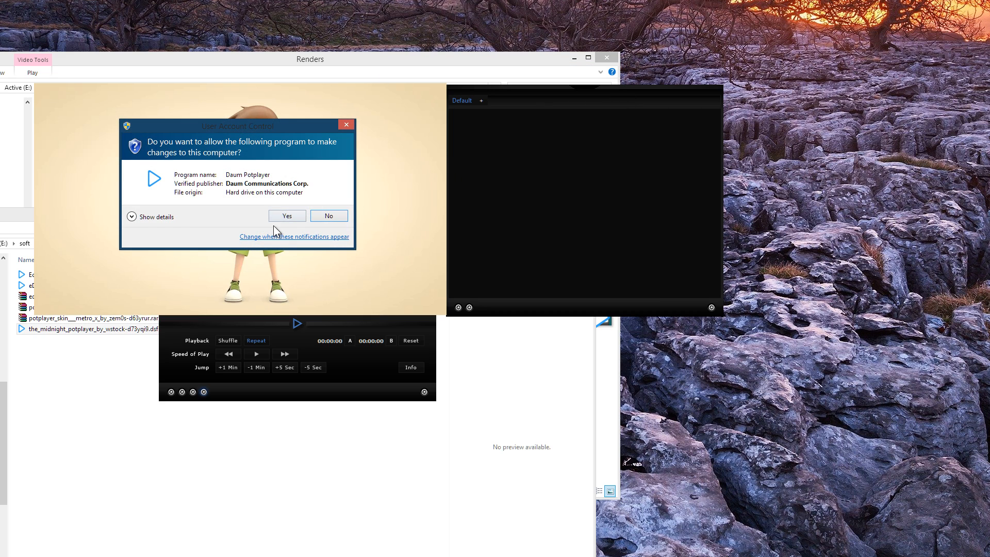
click(287, 215)
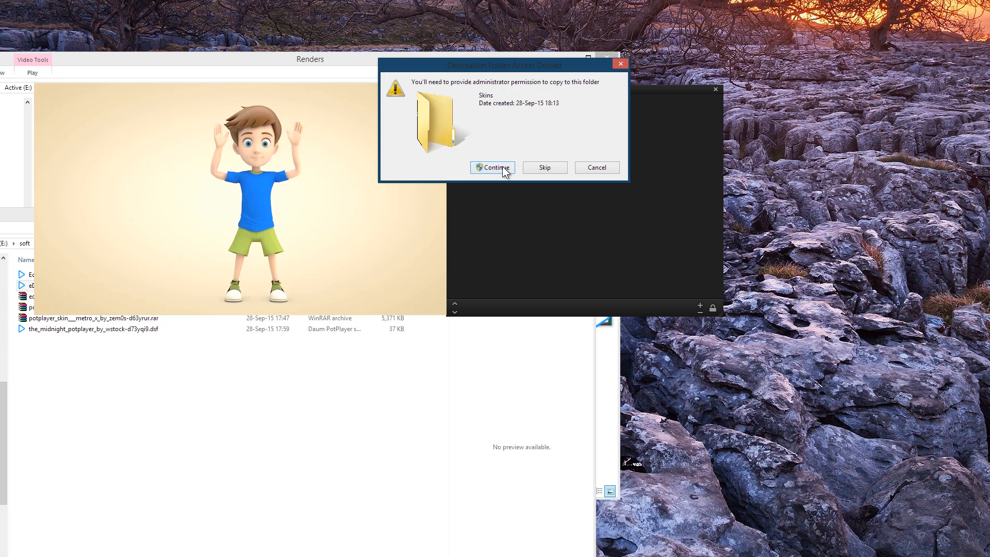
click(492, 167)
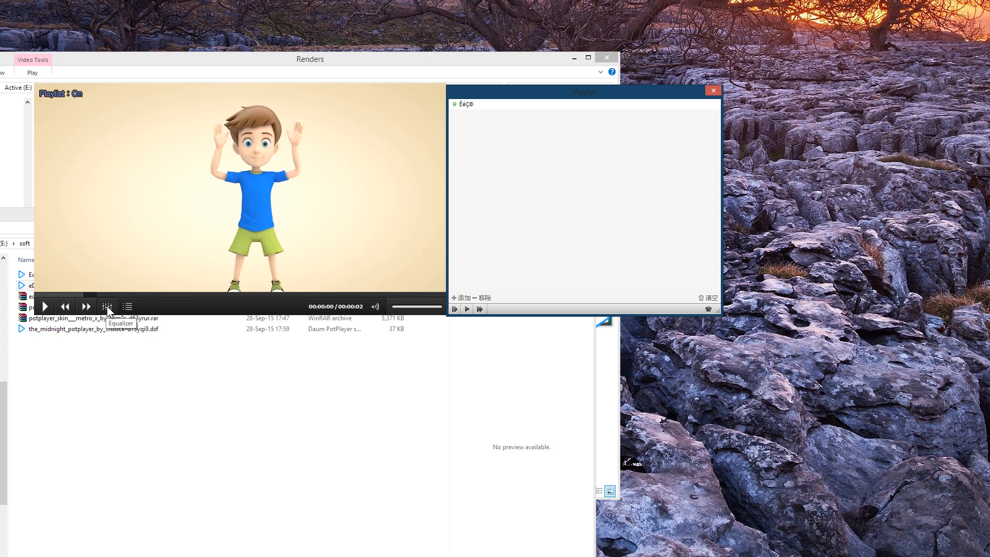
Step: Switch PotPlayer's skin to 'Default Skin - Default.dsf' from the right-click Skins menu
click(107, 306)
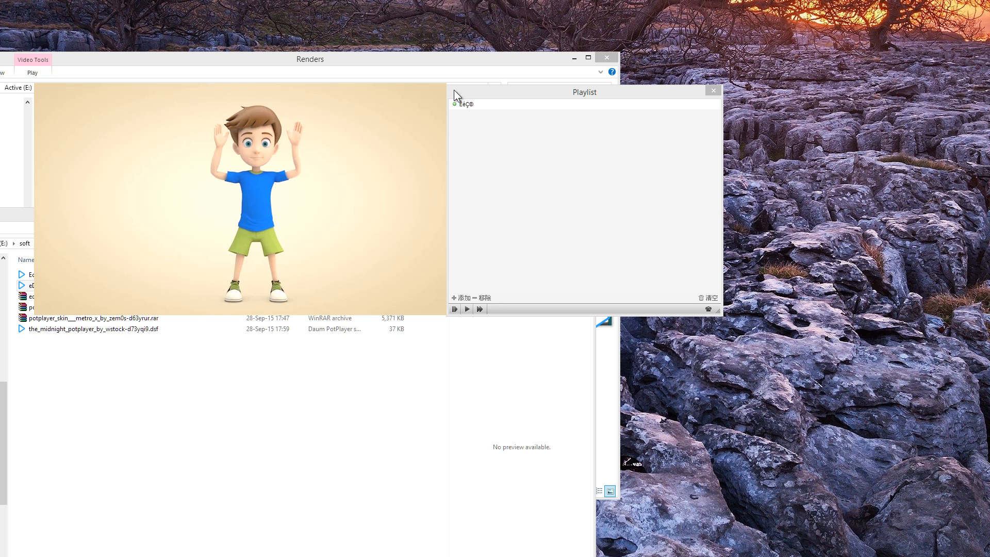
mouse_move(205, 224)
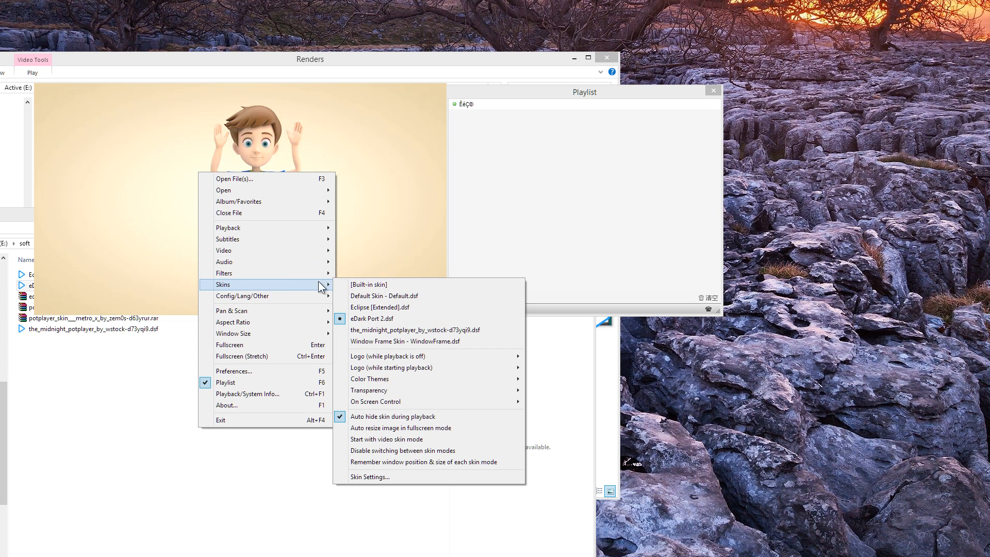
click(386, 296)
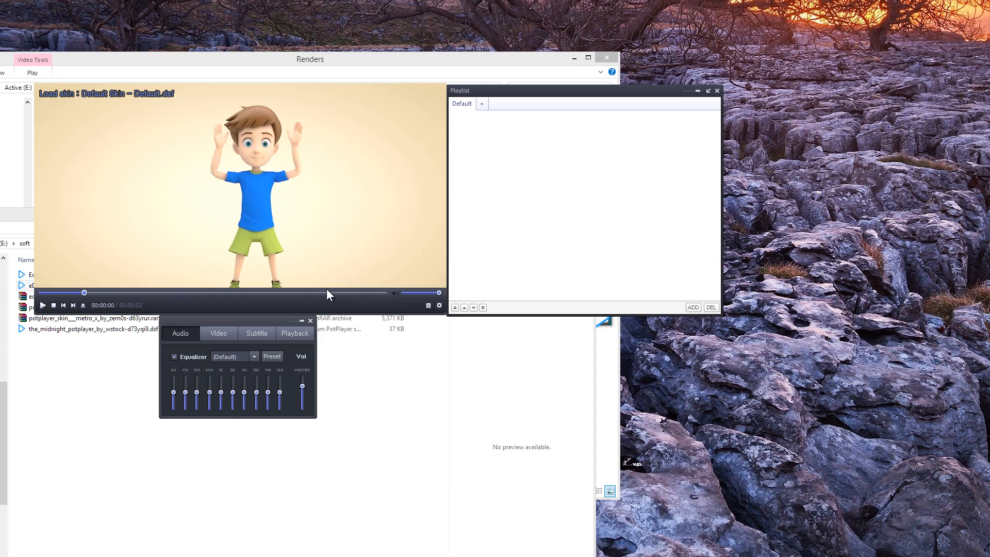